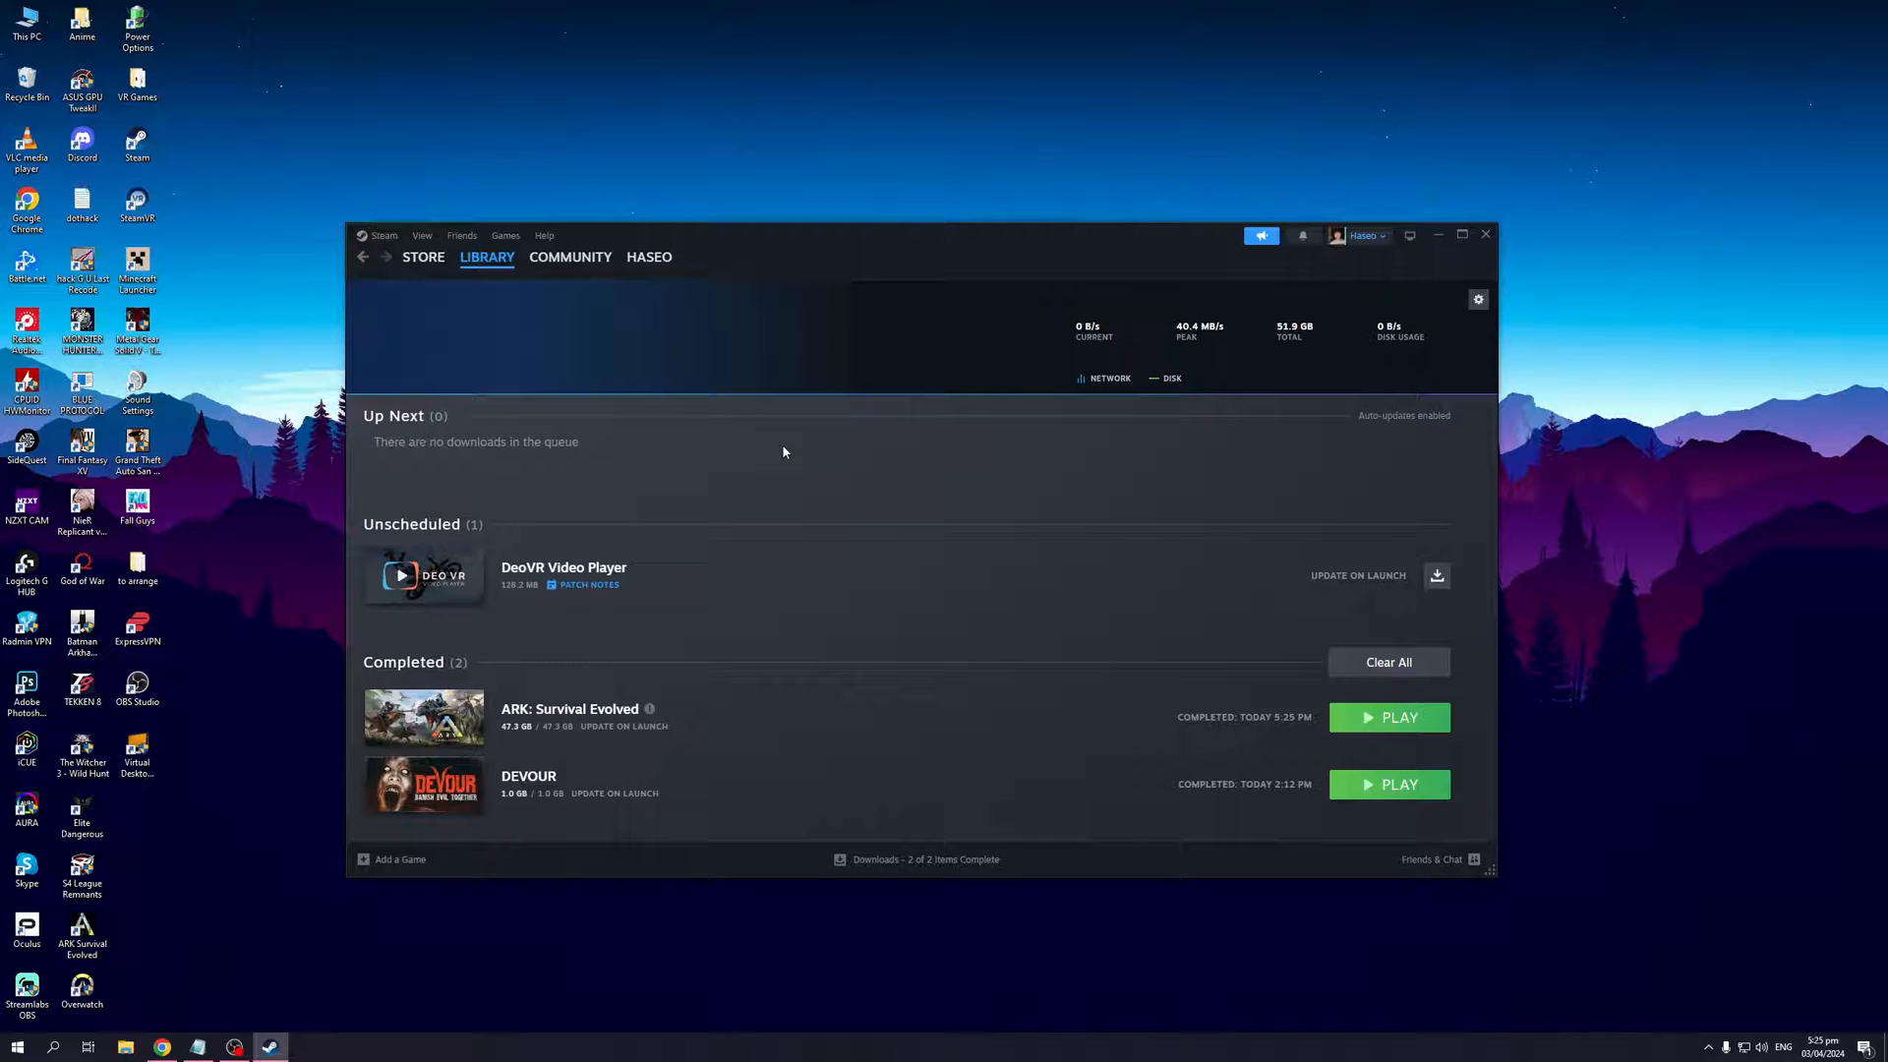
{"action": "mouse_move", "coordinate": [958, 474]}
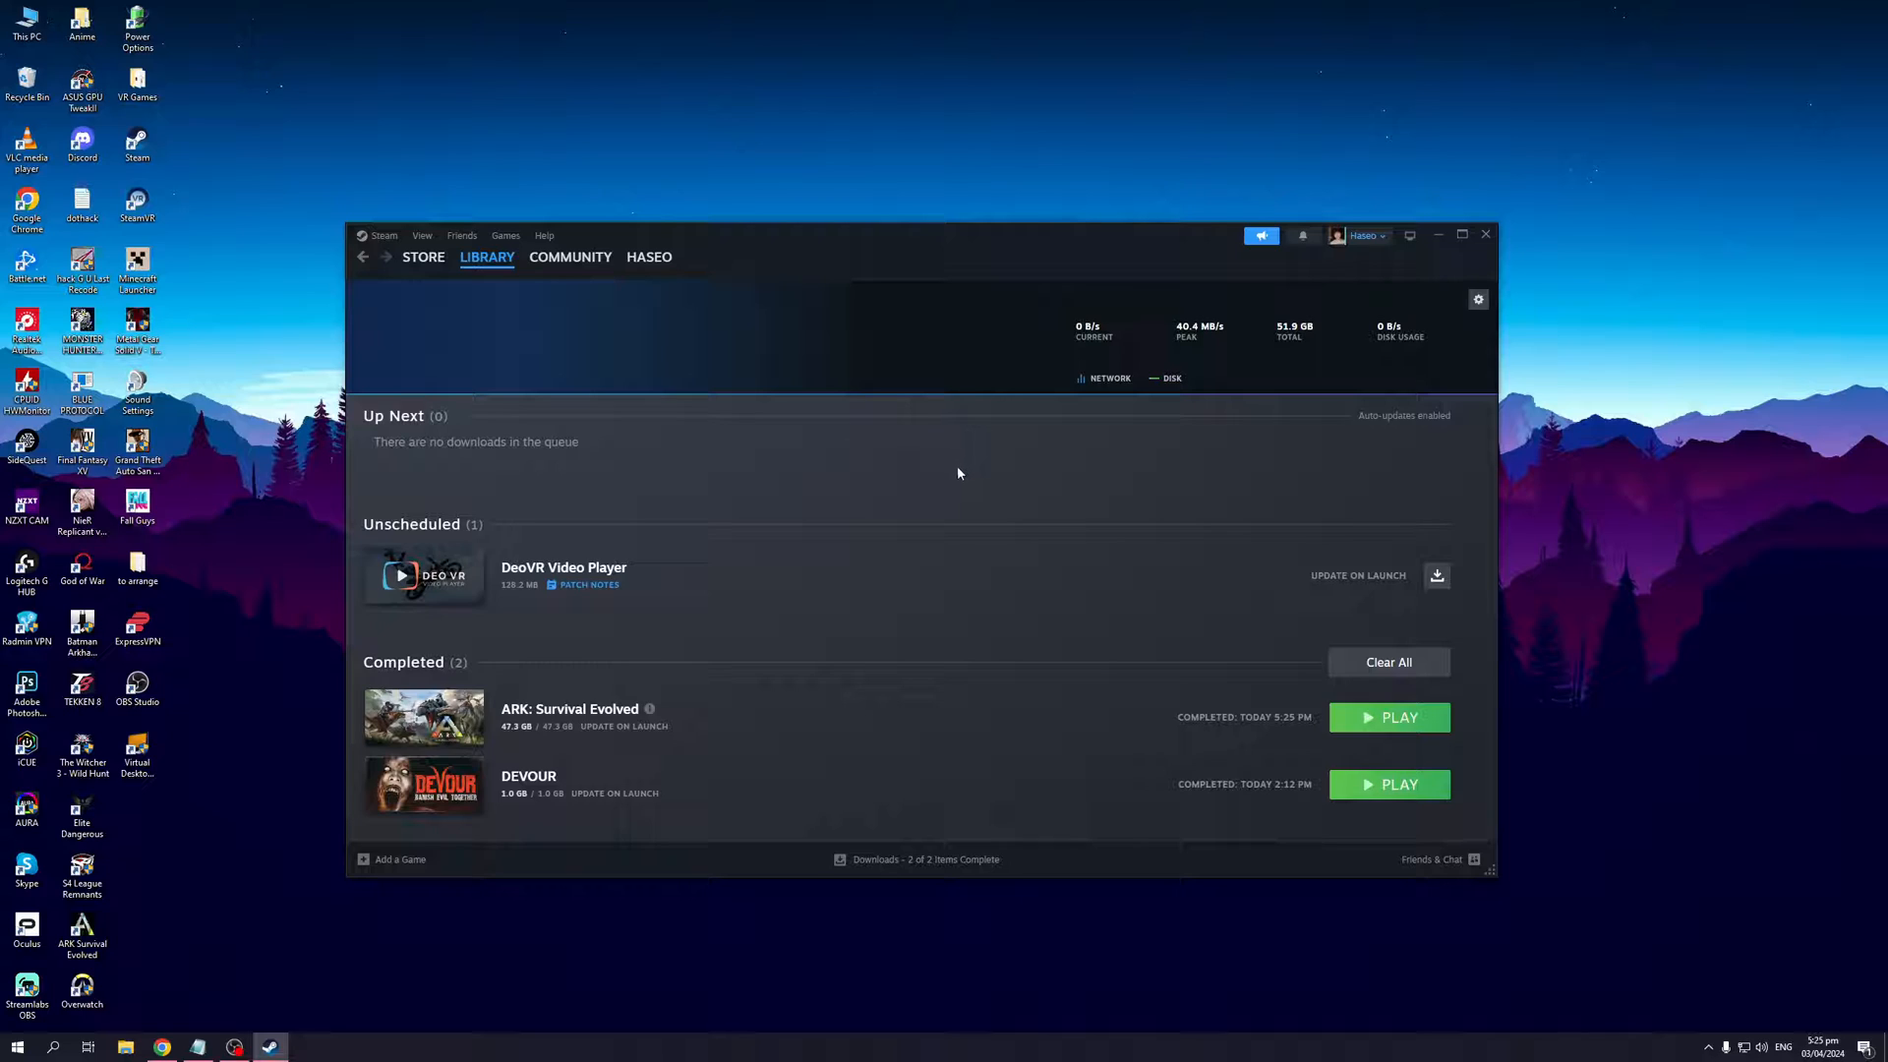
{"action": "mouse_move", "coordinate": [1047, 484]}
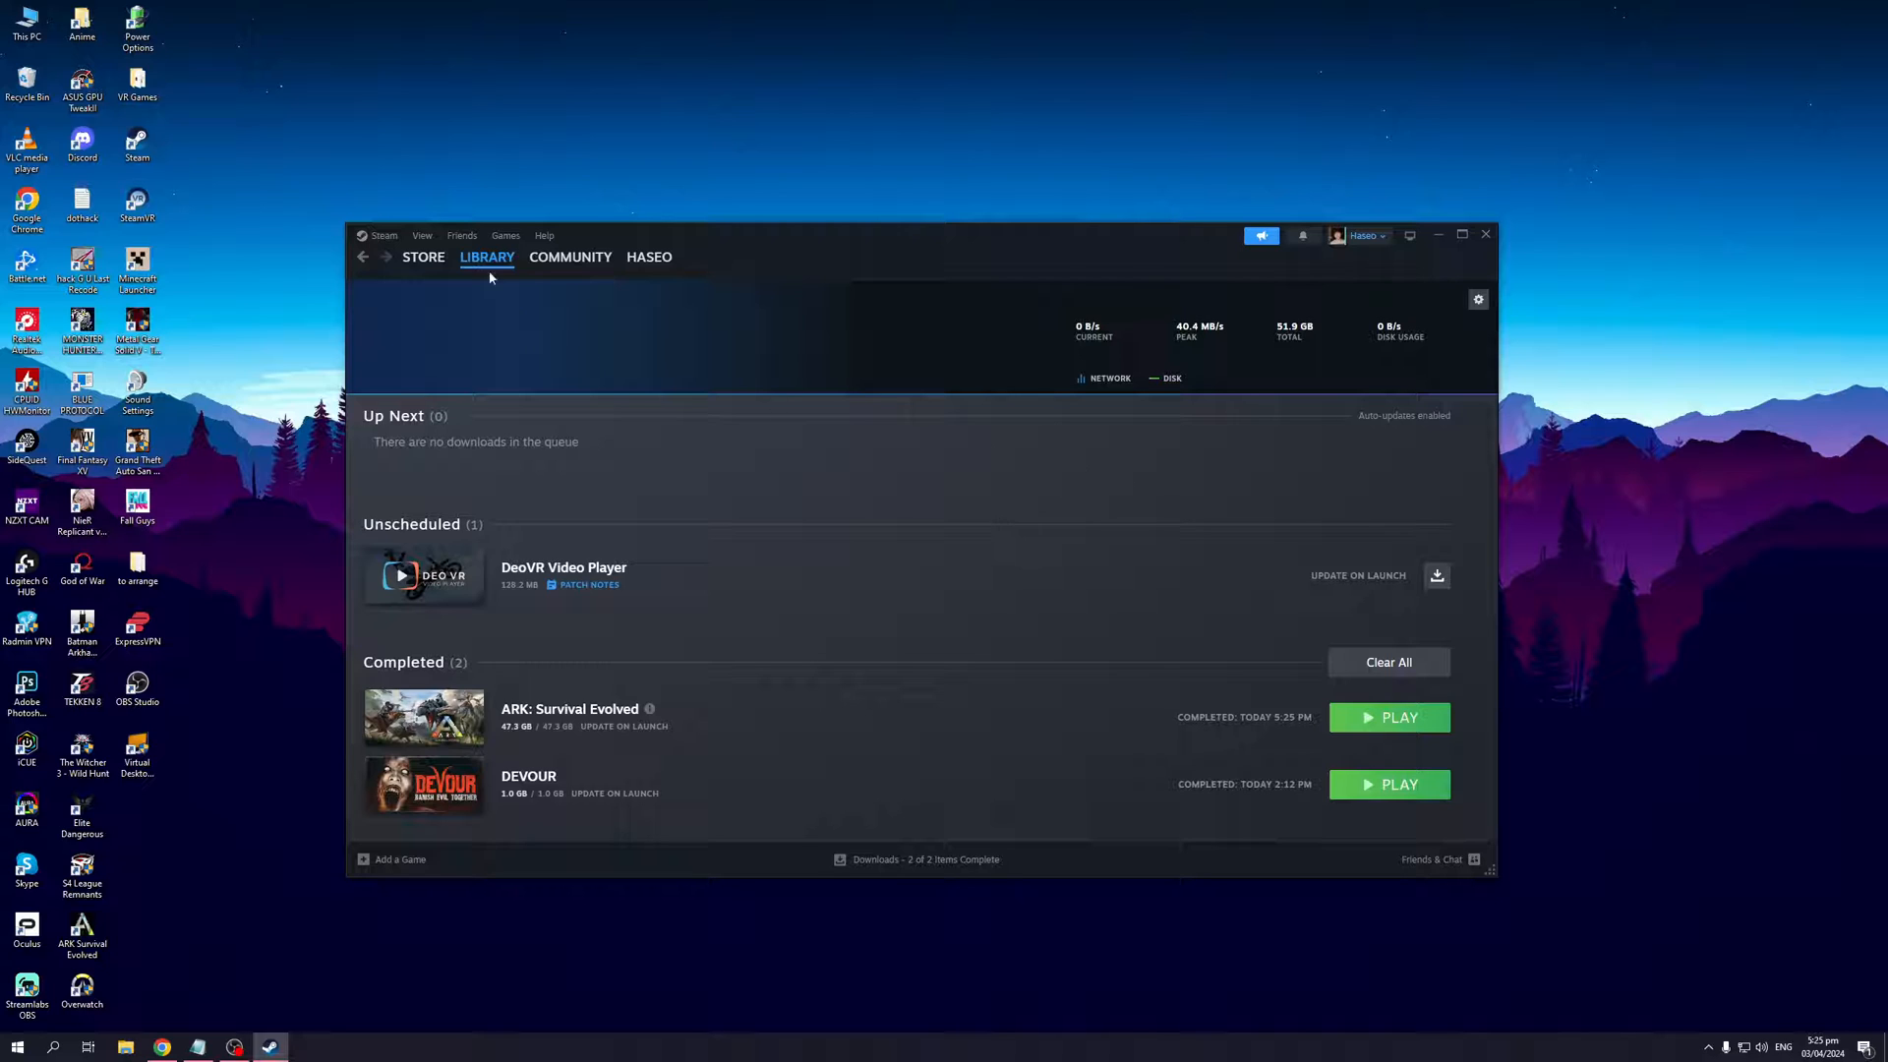
- Go to the Steam library and bring up the right-click options for a game in the sidebar
{"action": "left_click", "coordinate": [486, 256]}
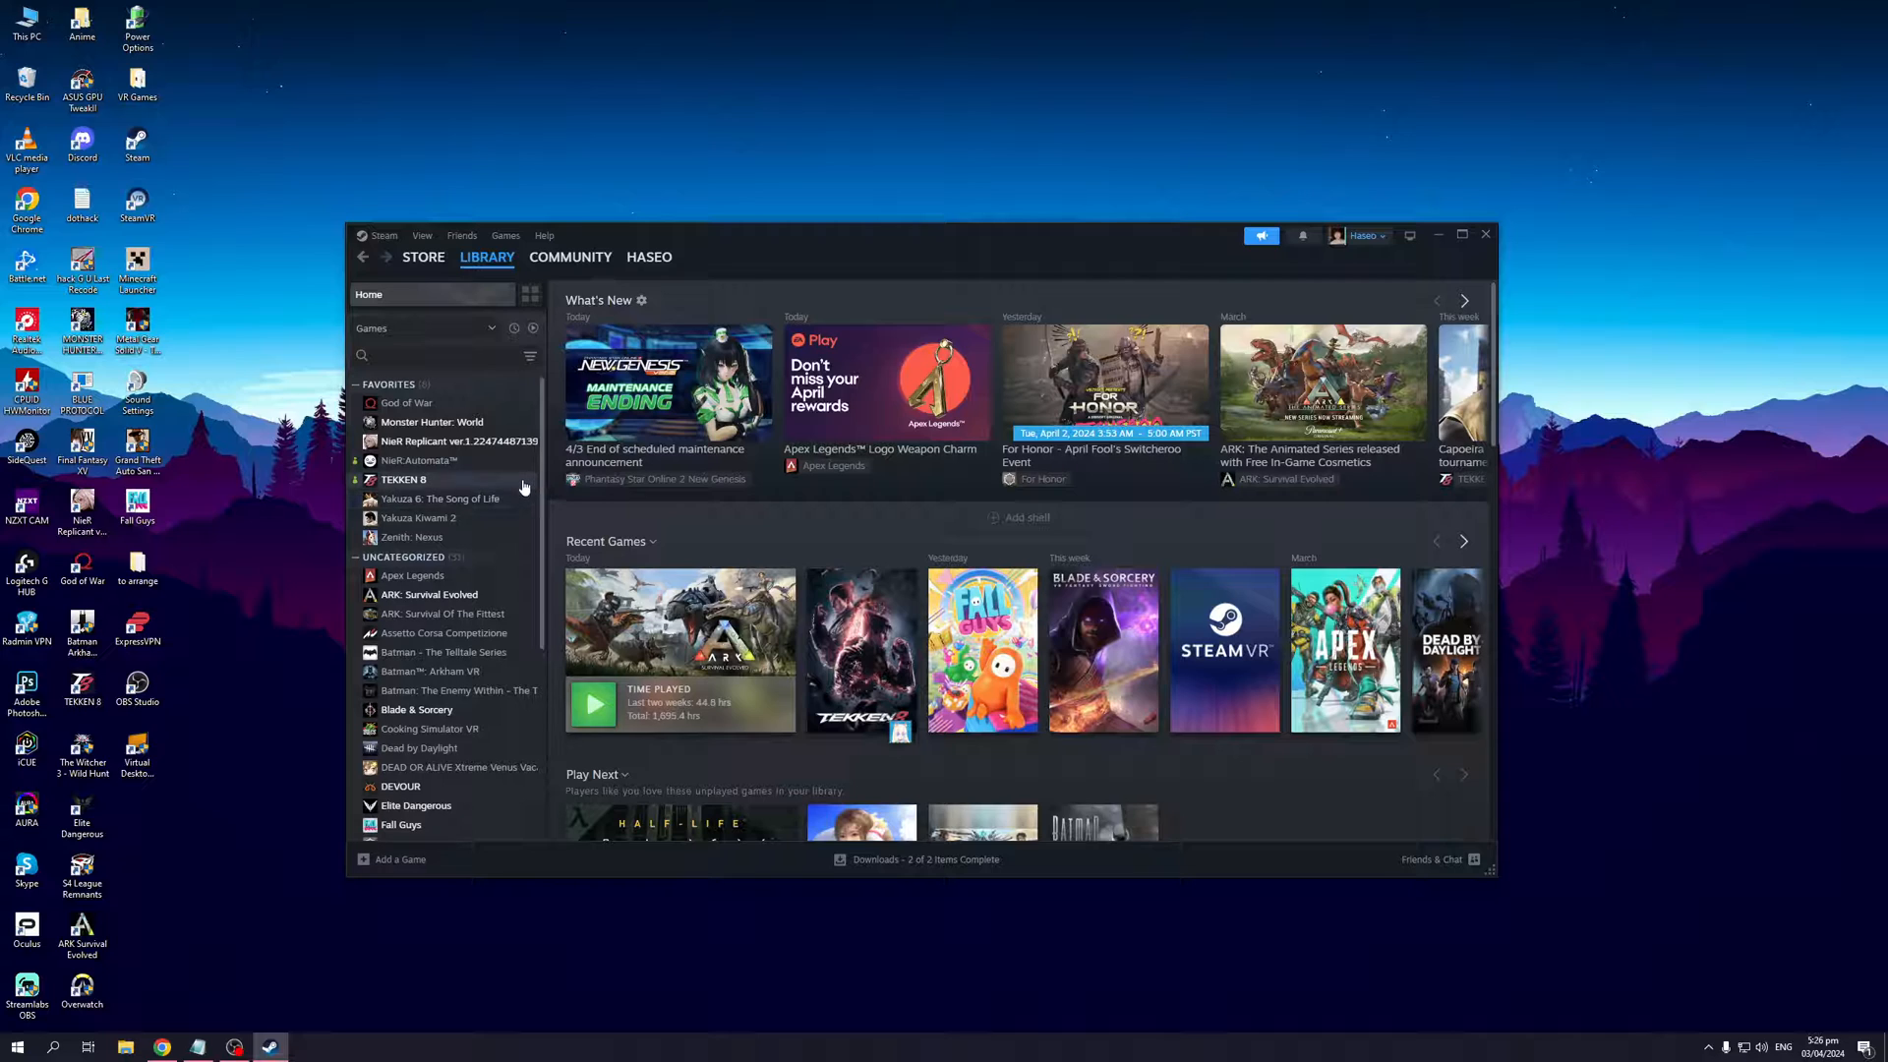
{"action": "mouse_move", "coordinate": [500, 809]}
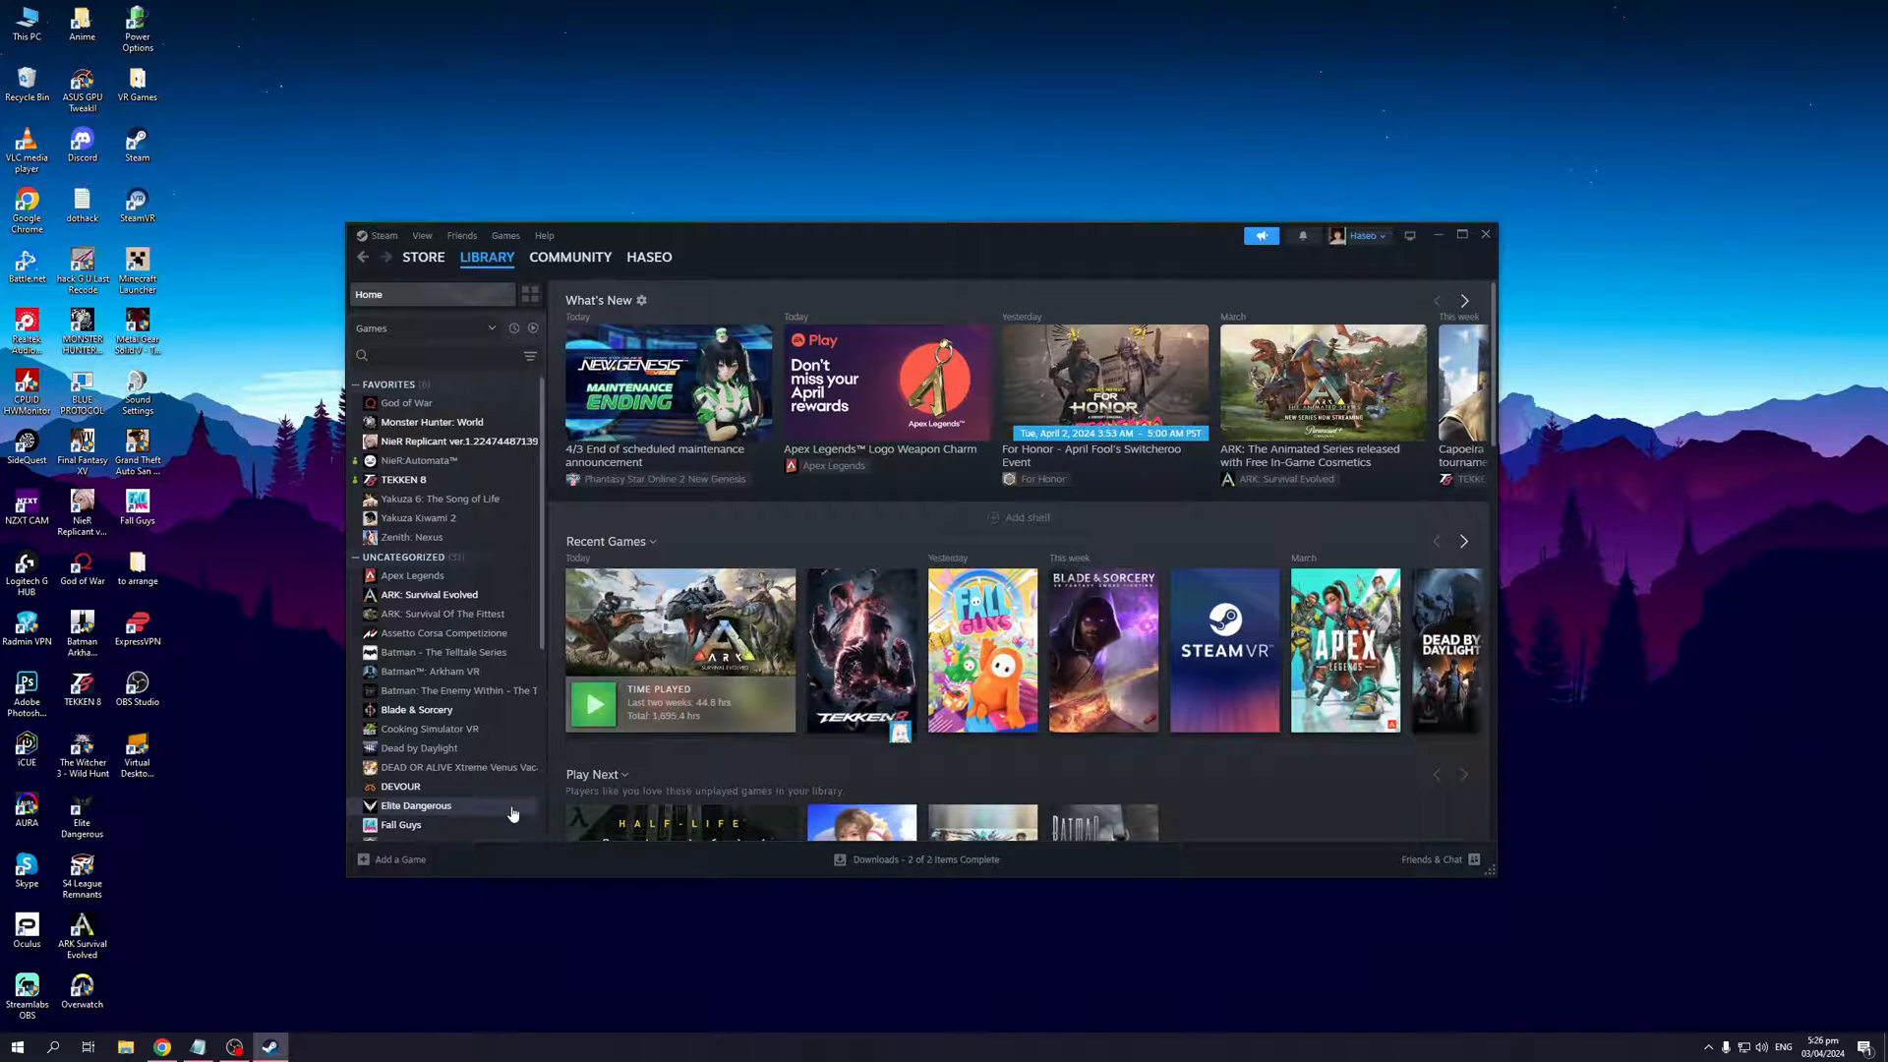
{"action": "mouse_move", "coordinate": [505, 824]}
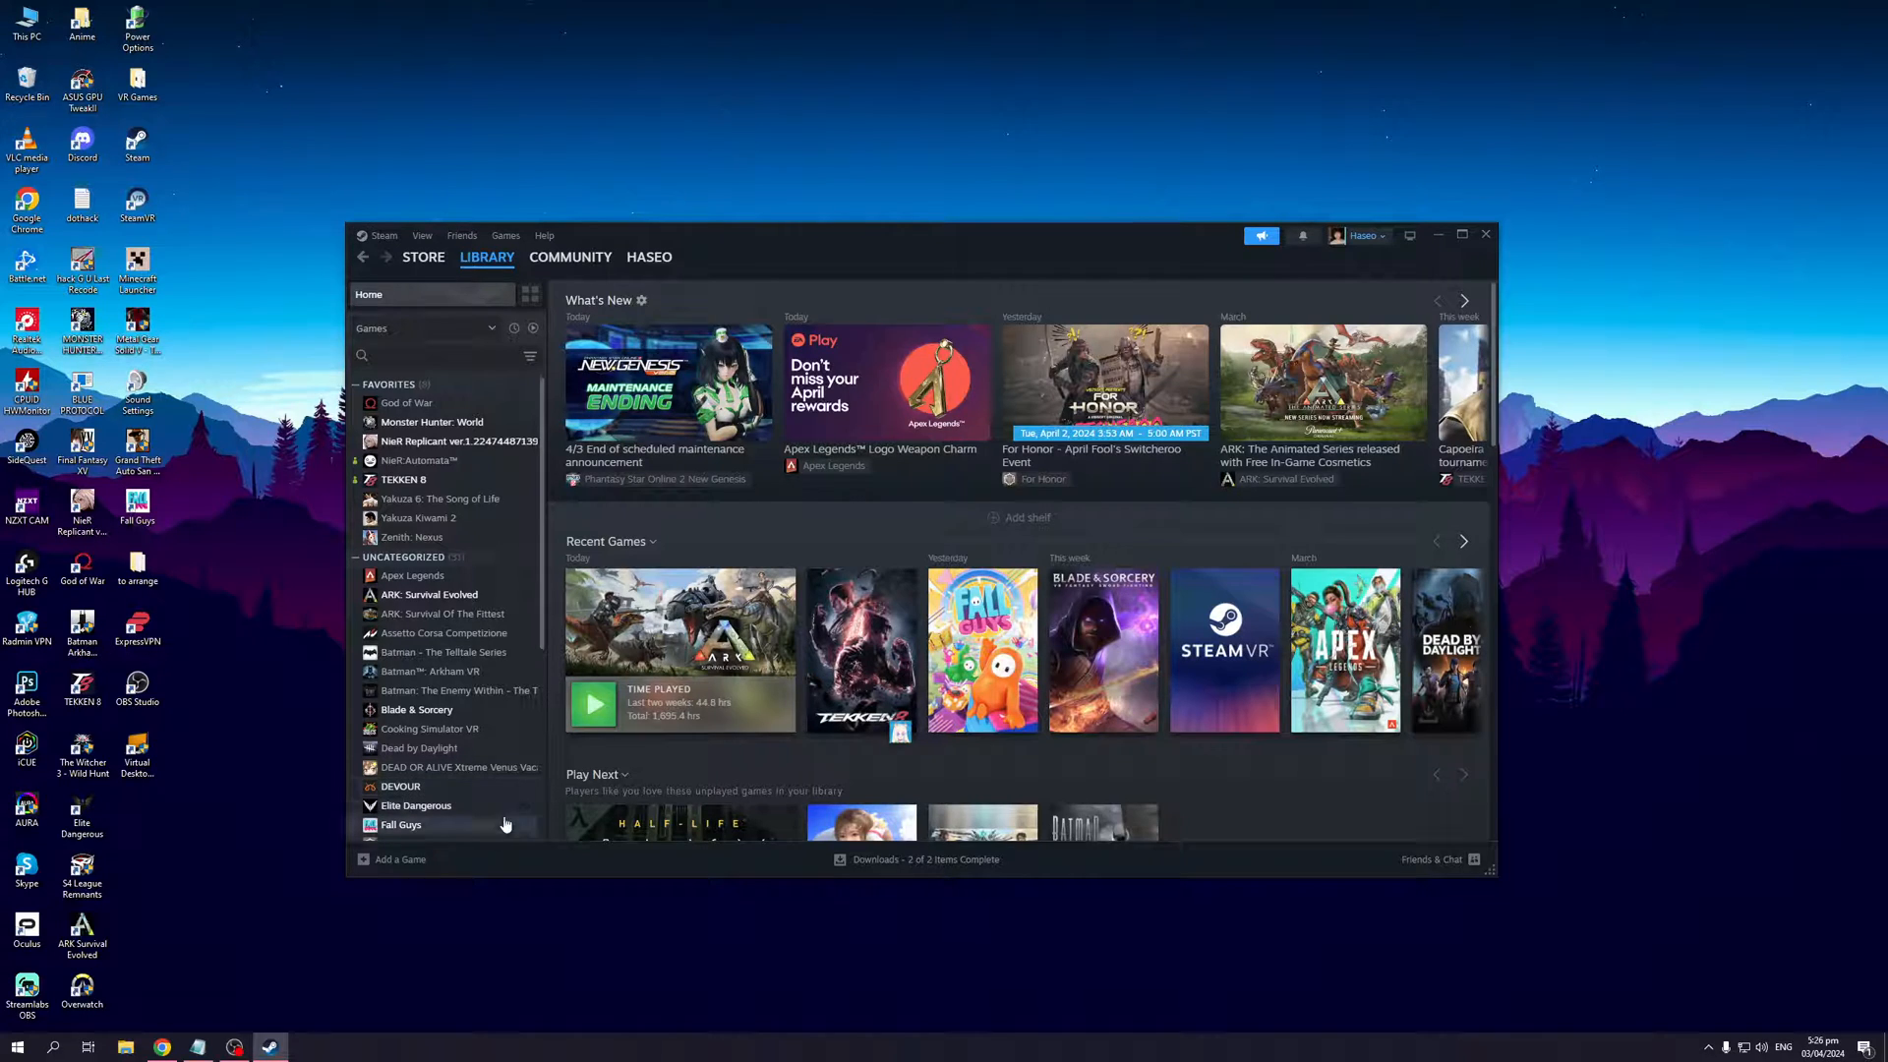
{"action": "right_click", "coordinate": [401, 824]}
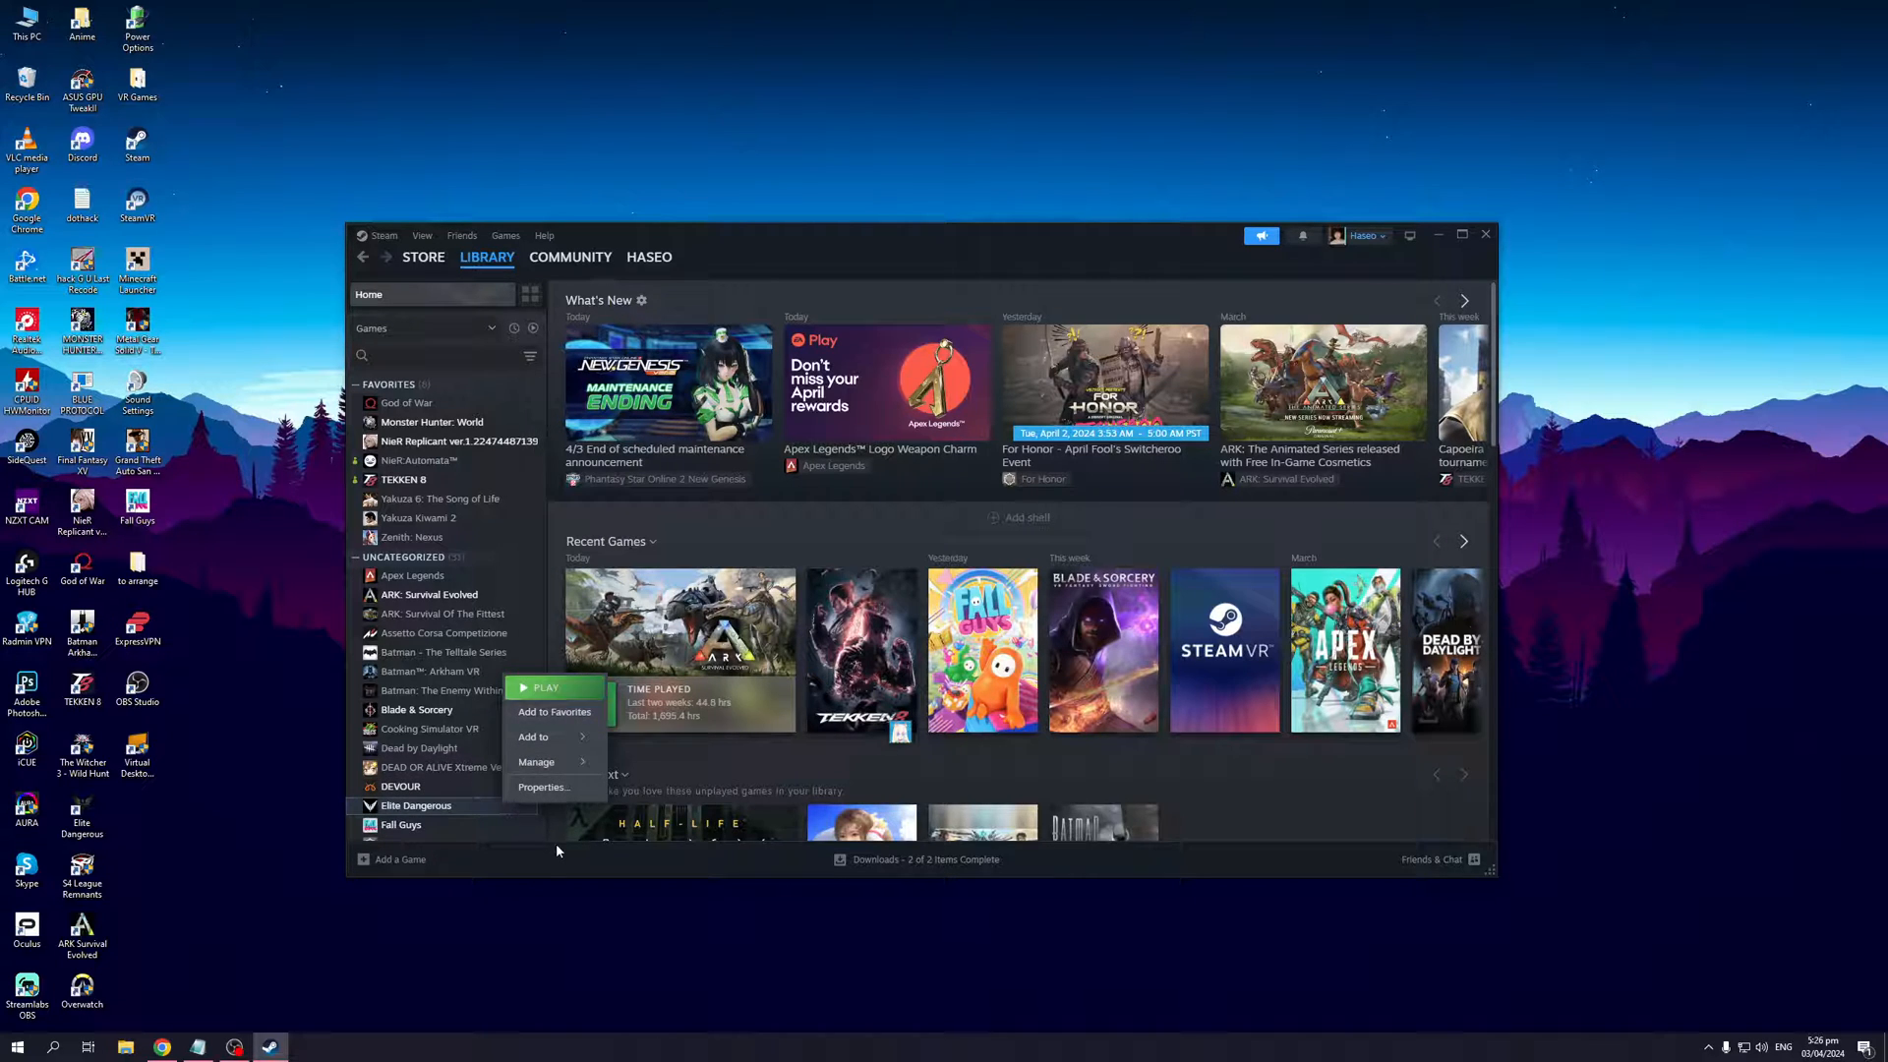
{"action": "mouse_move", "coordinate": [1318, 865]}
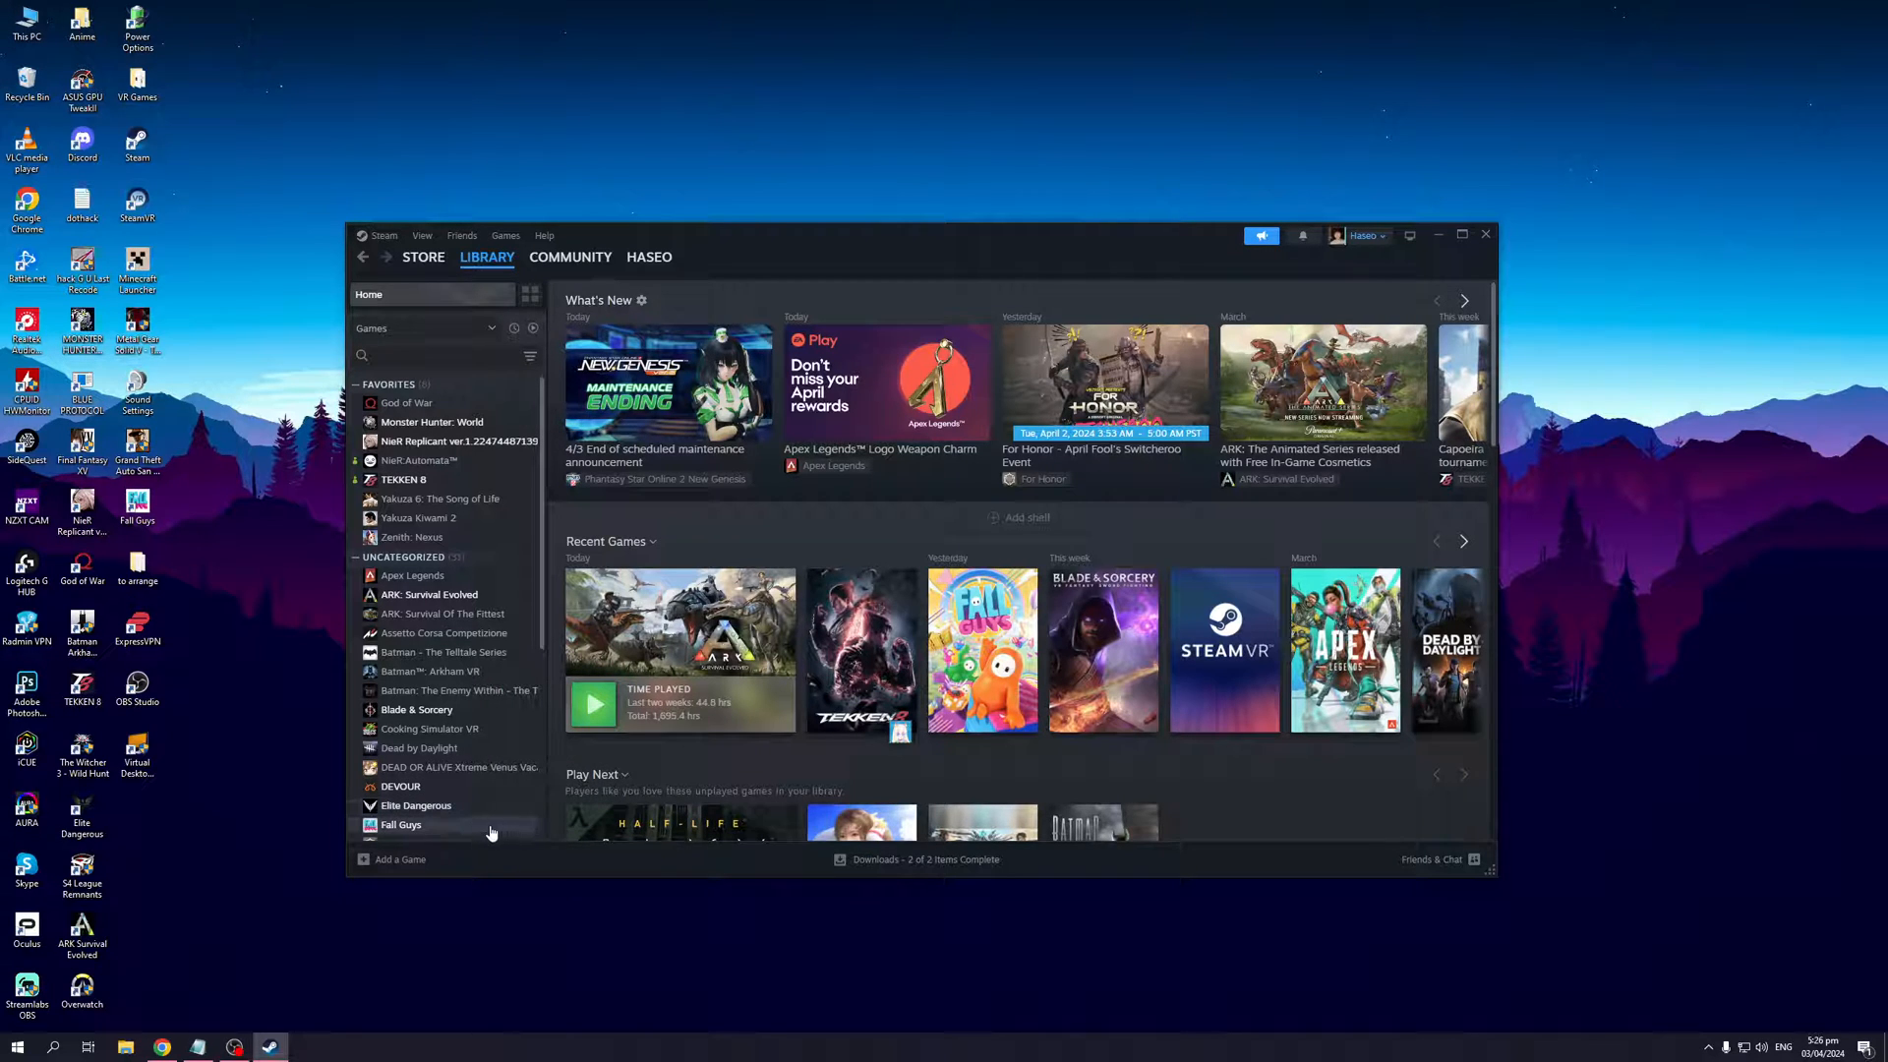
- Show the Installed Files section of Fall Guys' Properties, listing its 6.25 GB install size
{"action": "right_click", "coordinate": [401, 824]}
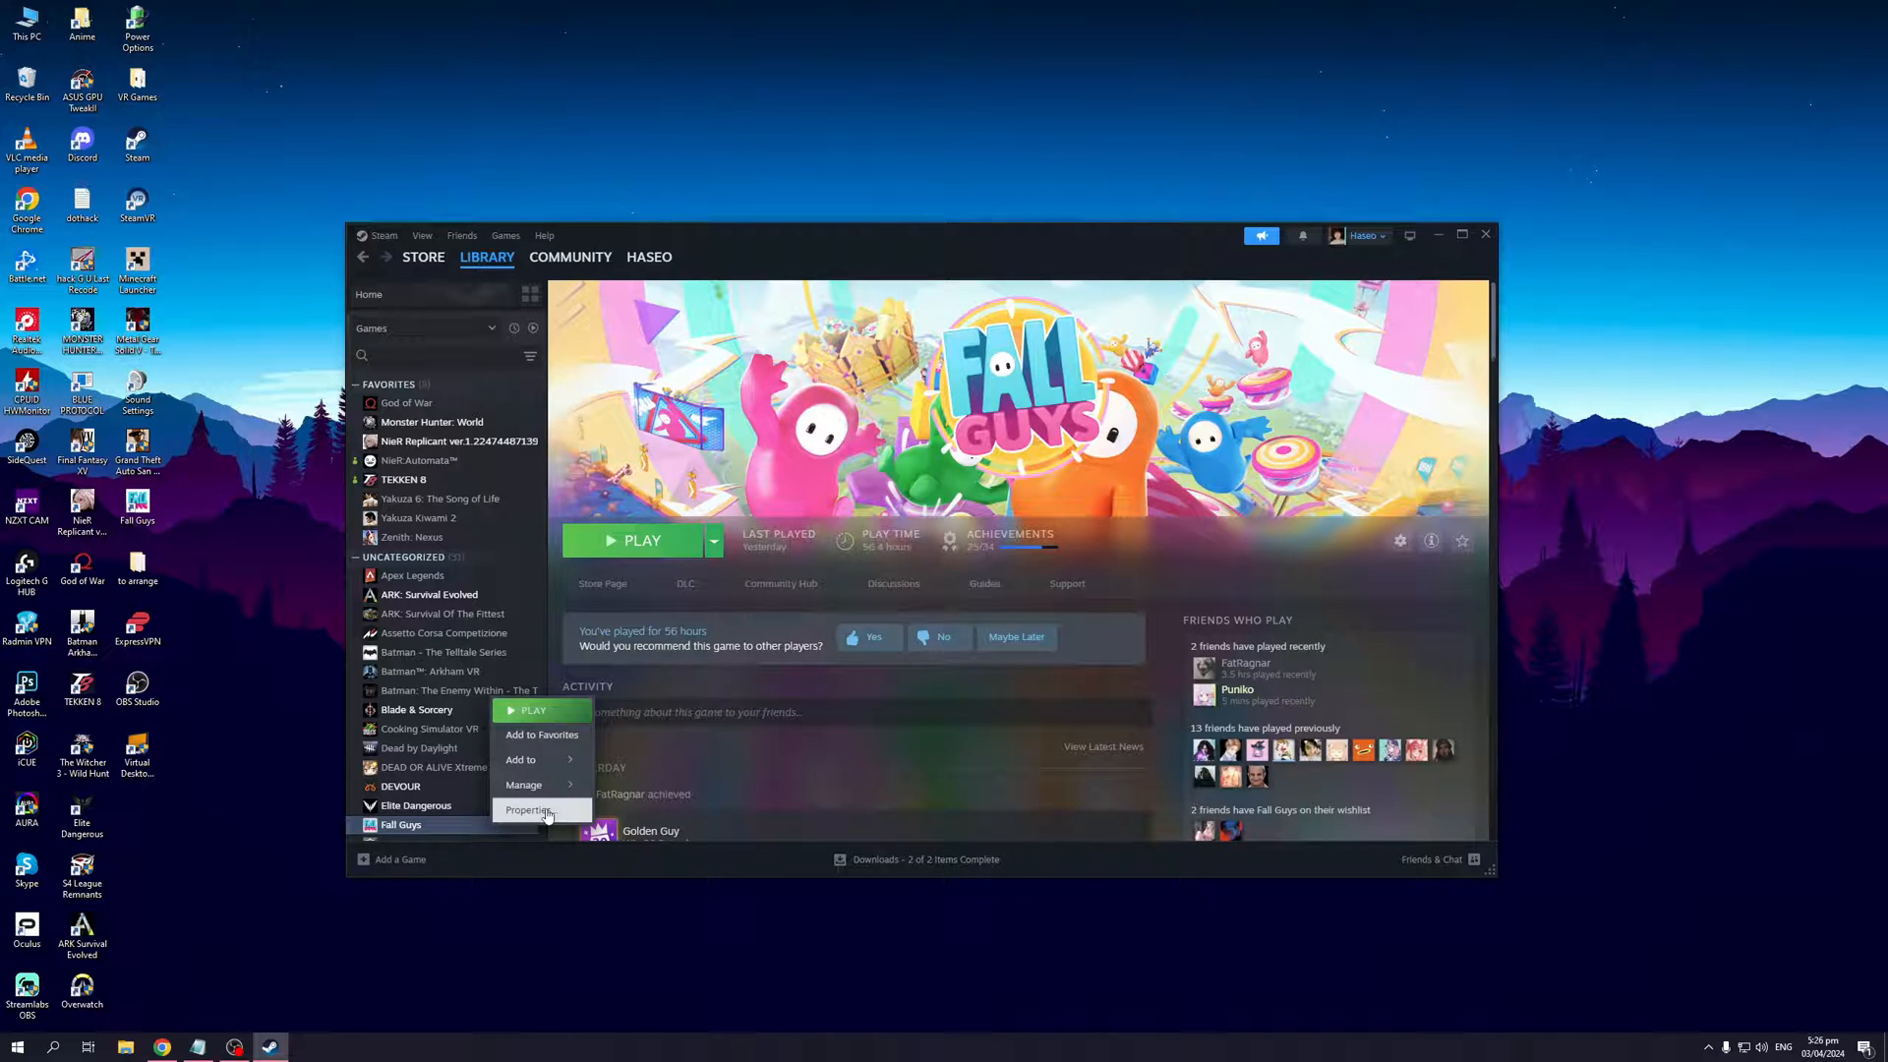
{"action": "left_click", "coordinate": [529, 809]}
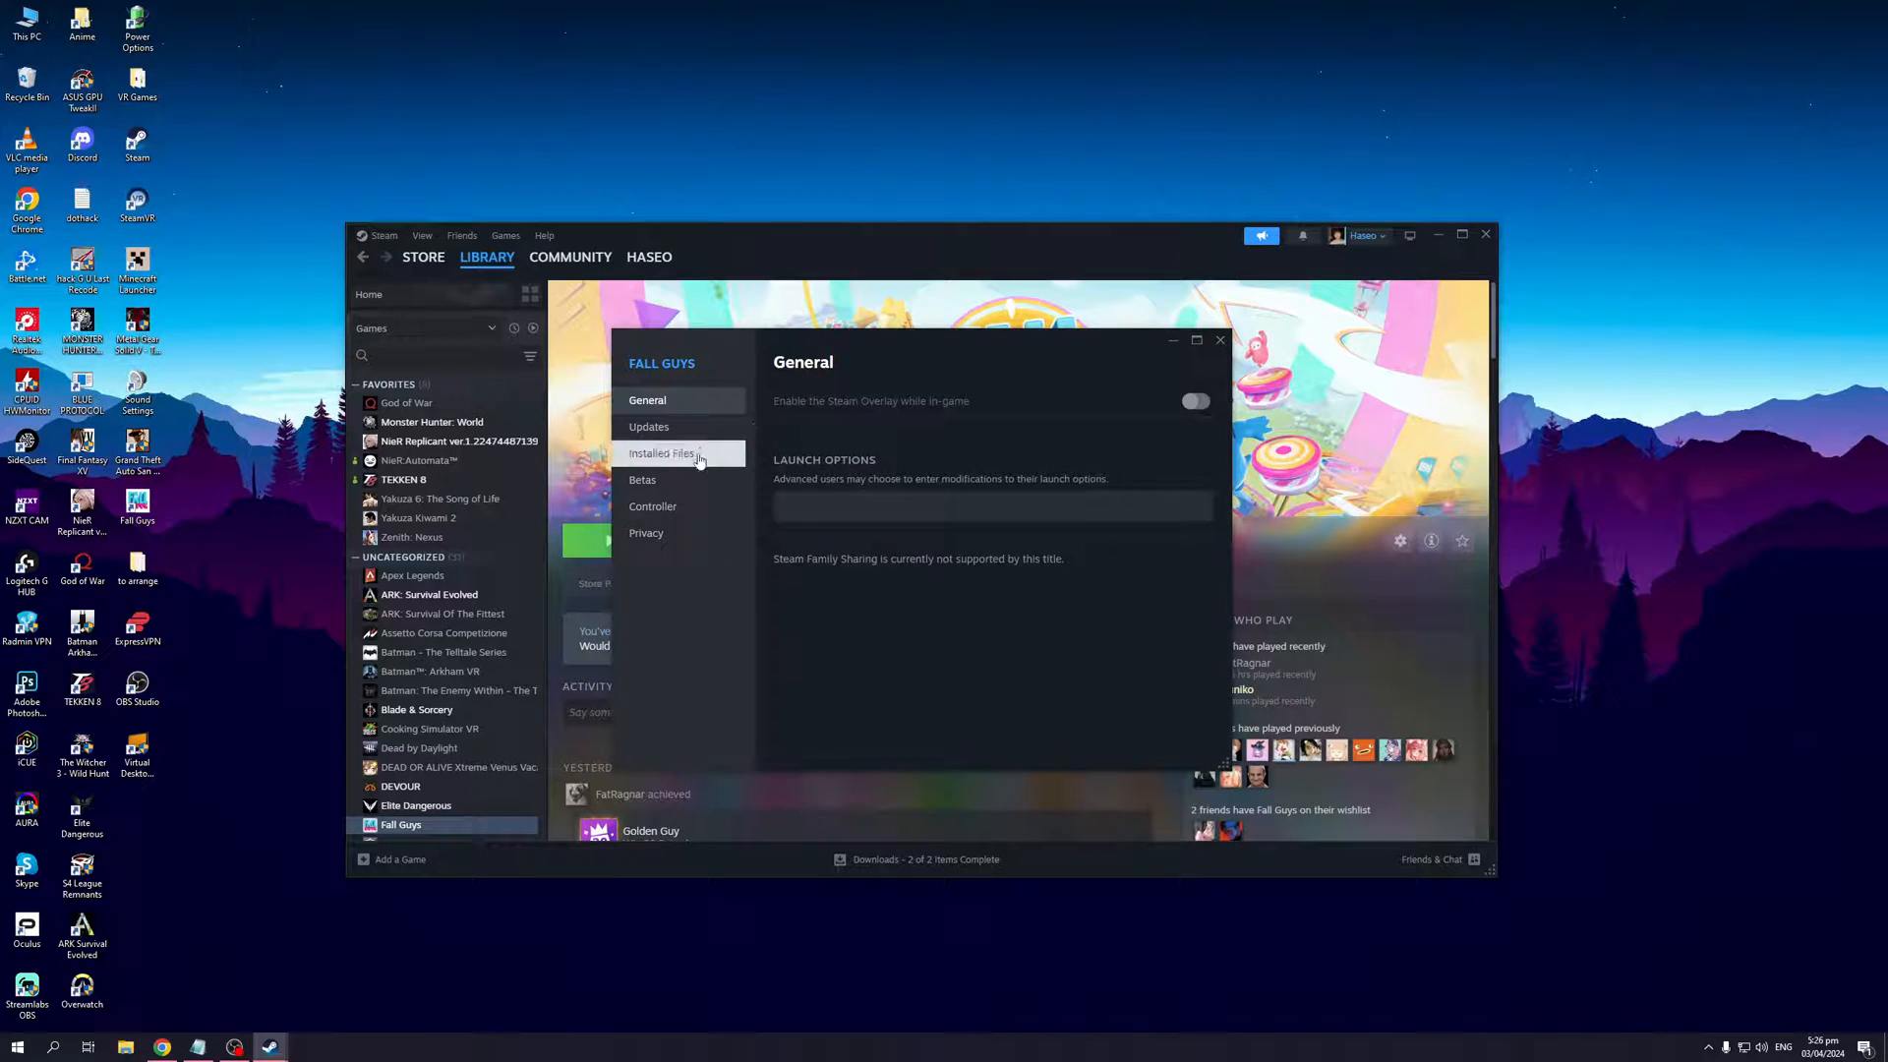
{"action": "left_click", "coordinate": [663, 454]}
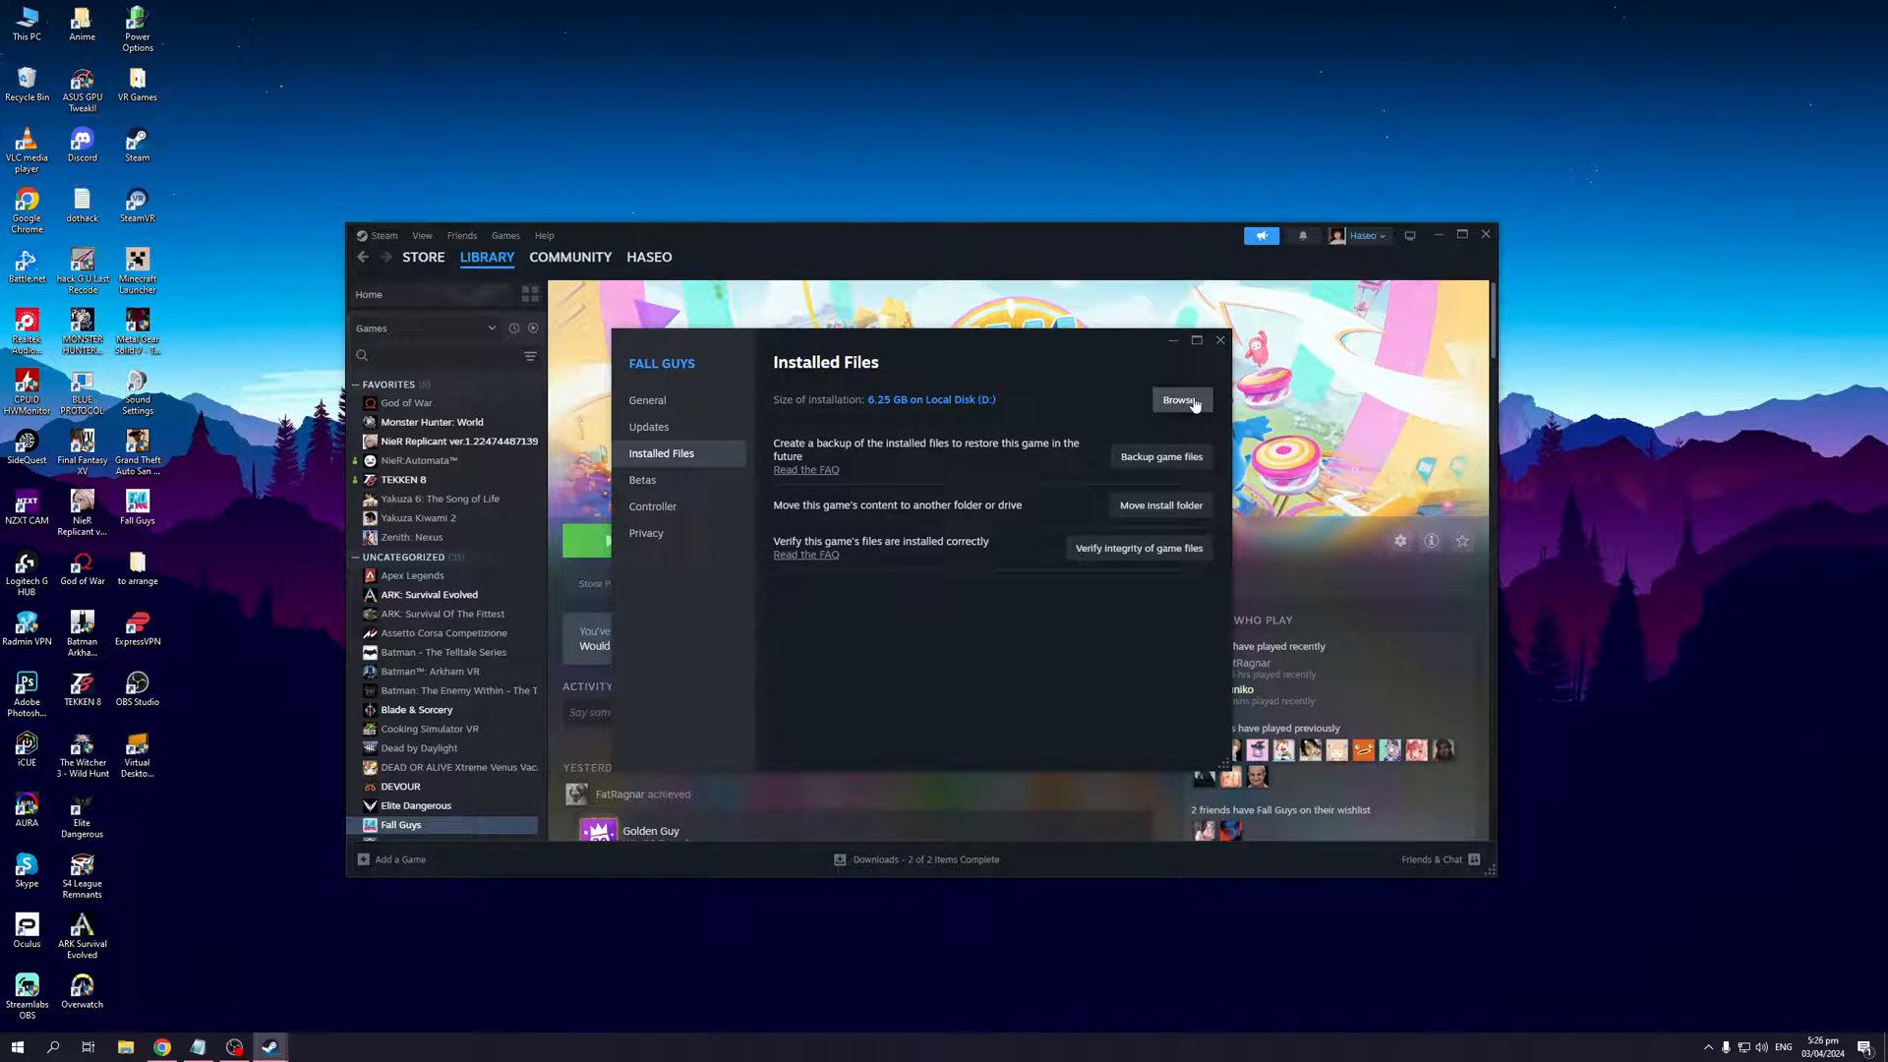
- Browse the Fall Guys install folder, go up to Games, and enter the steamapps folder on D:
{"action": "left_click", "coordinate": [1180, 399]}
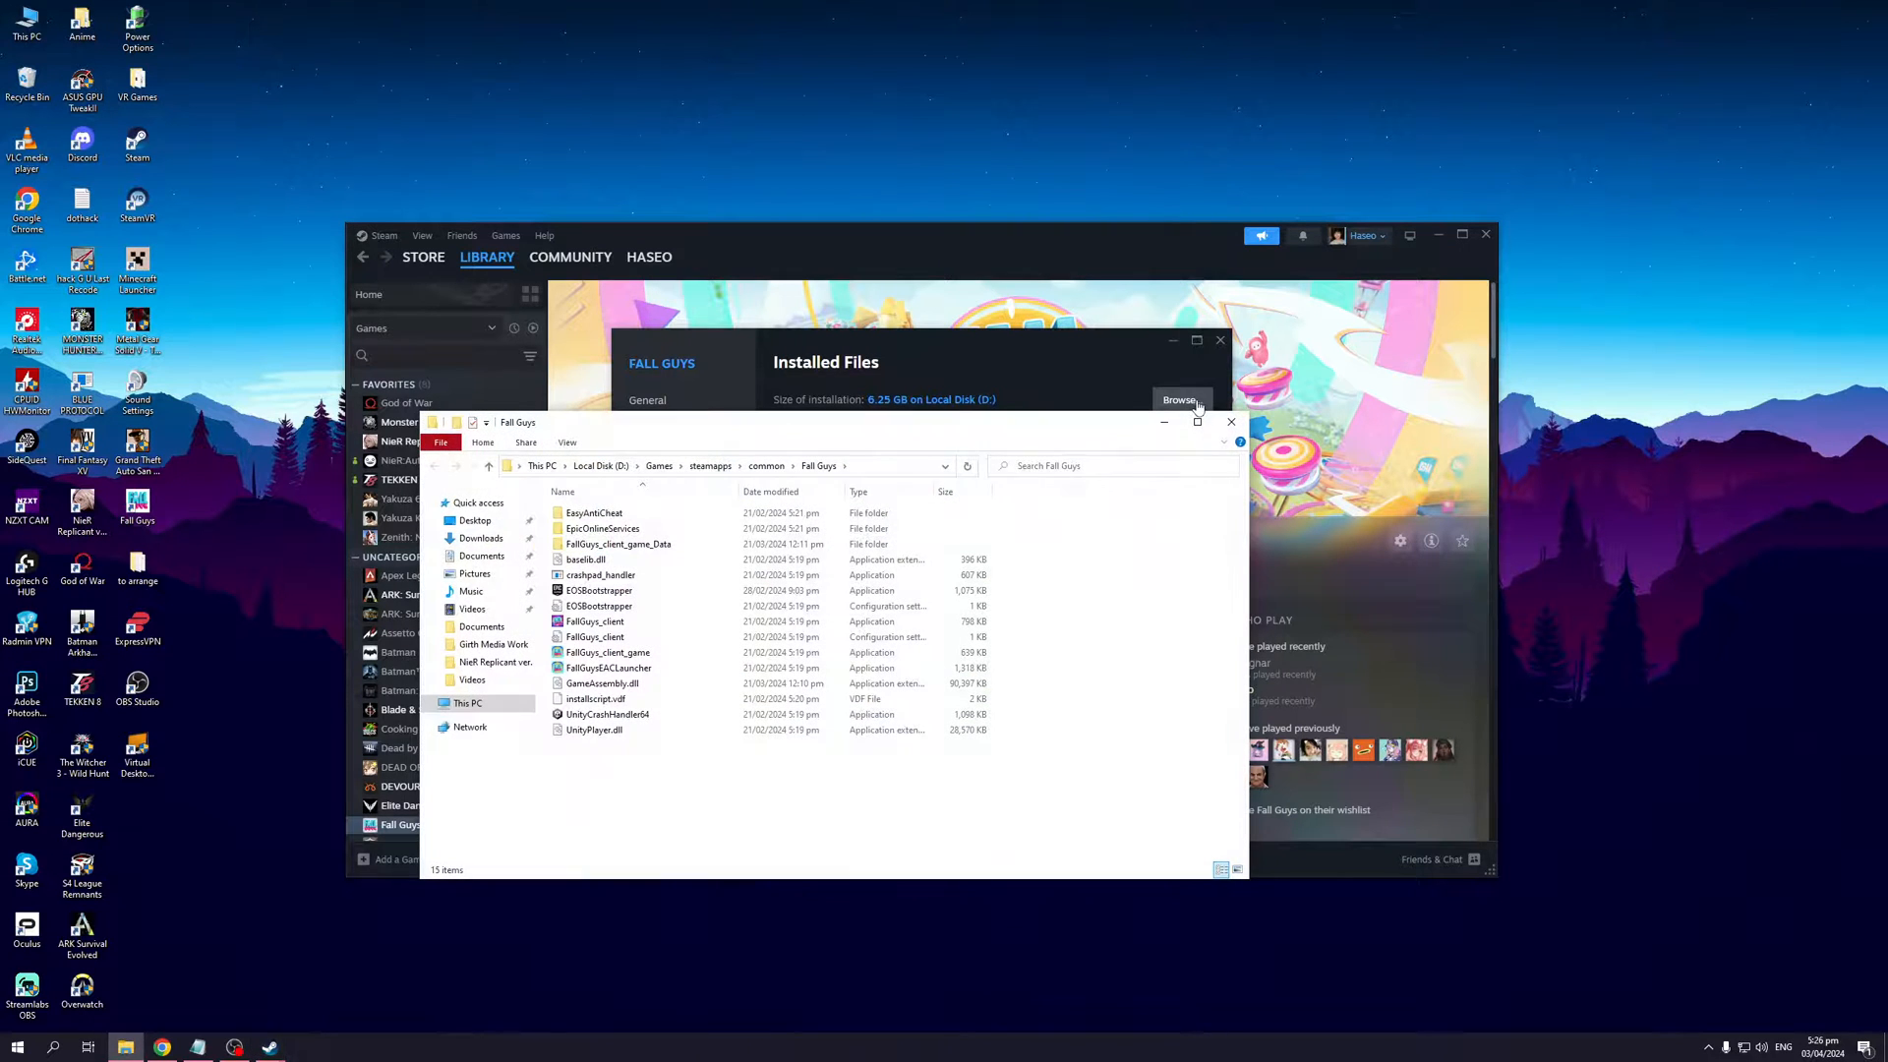
{"action": "left_click", "coordinate": [1231, 421]}
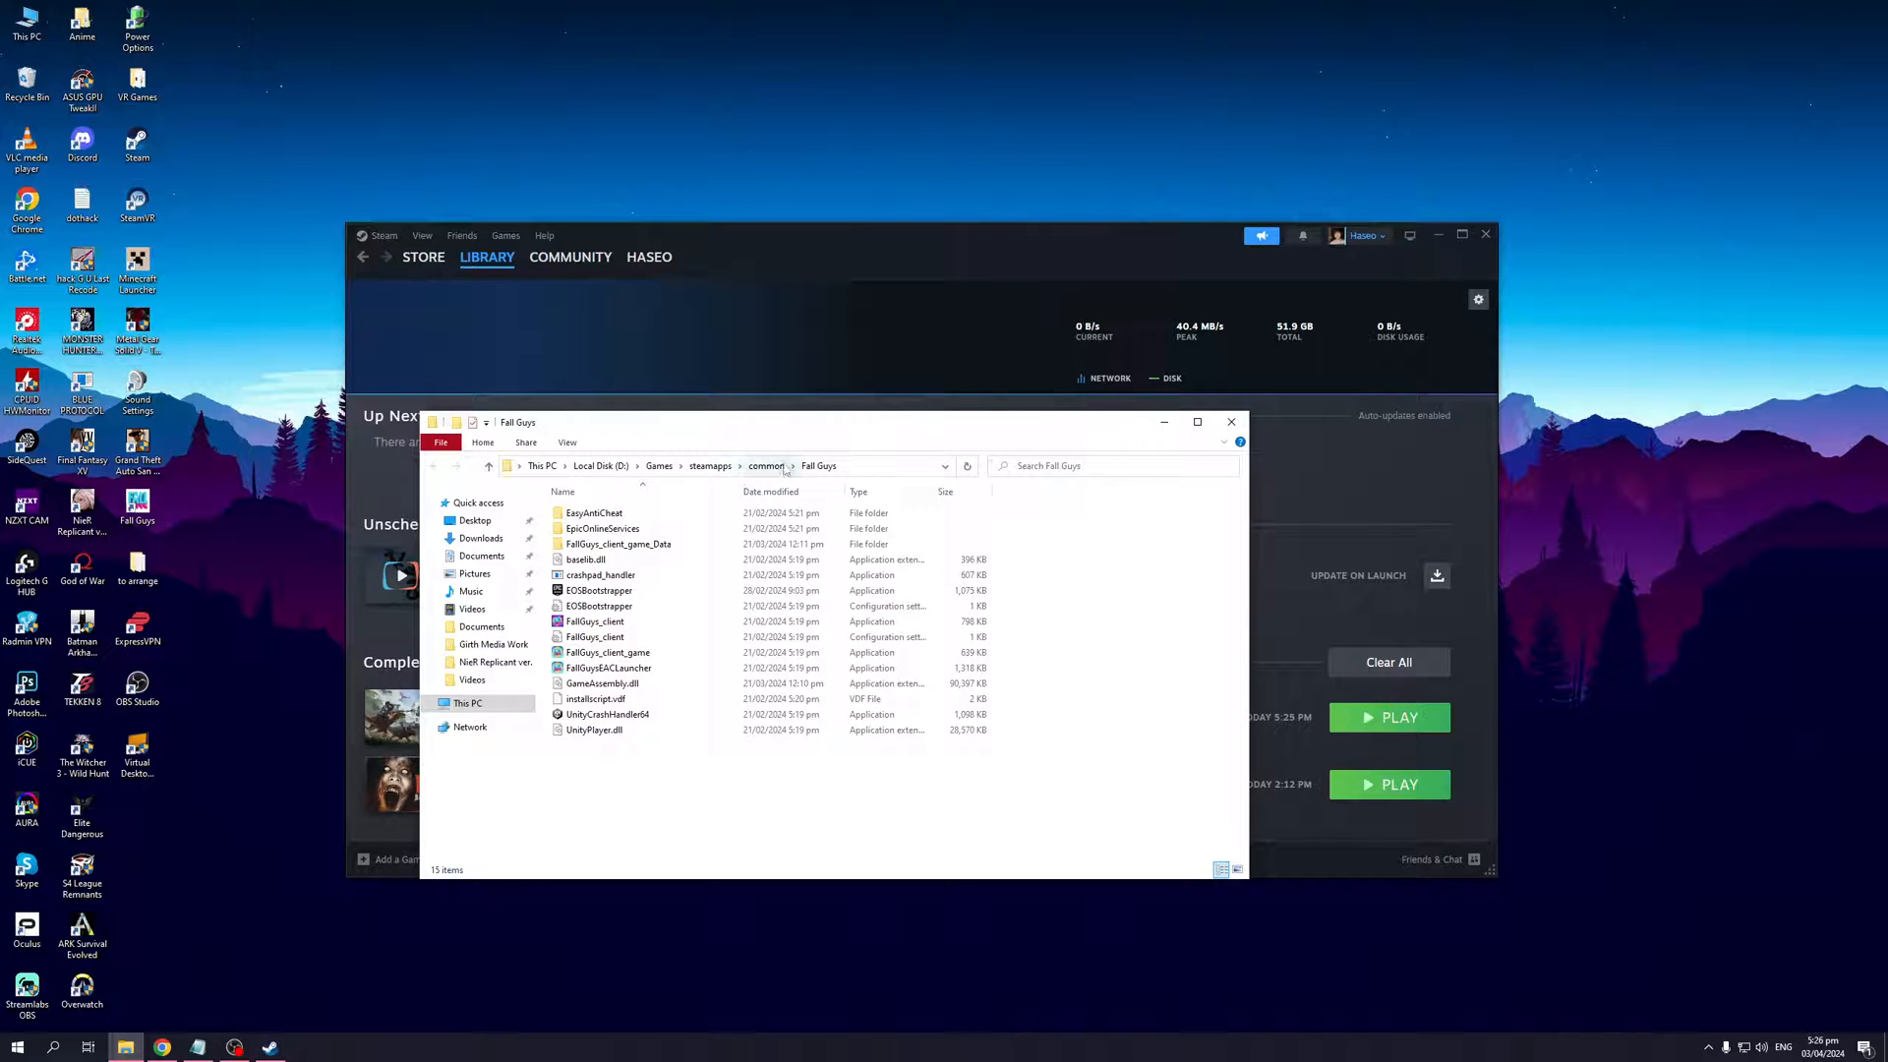
{"action": "left_click", "coordinate": [765, 466]}
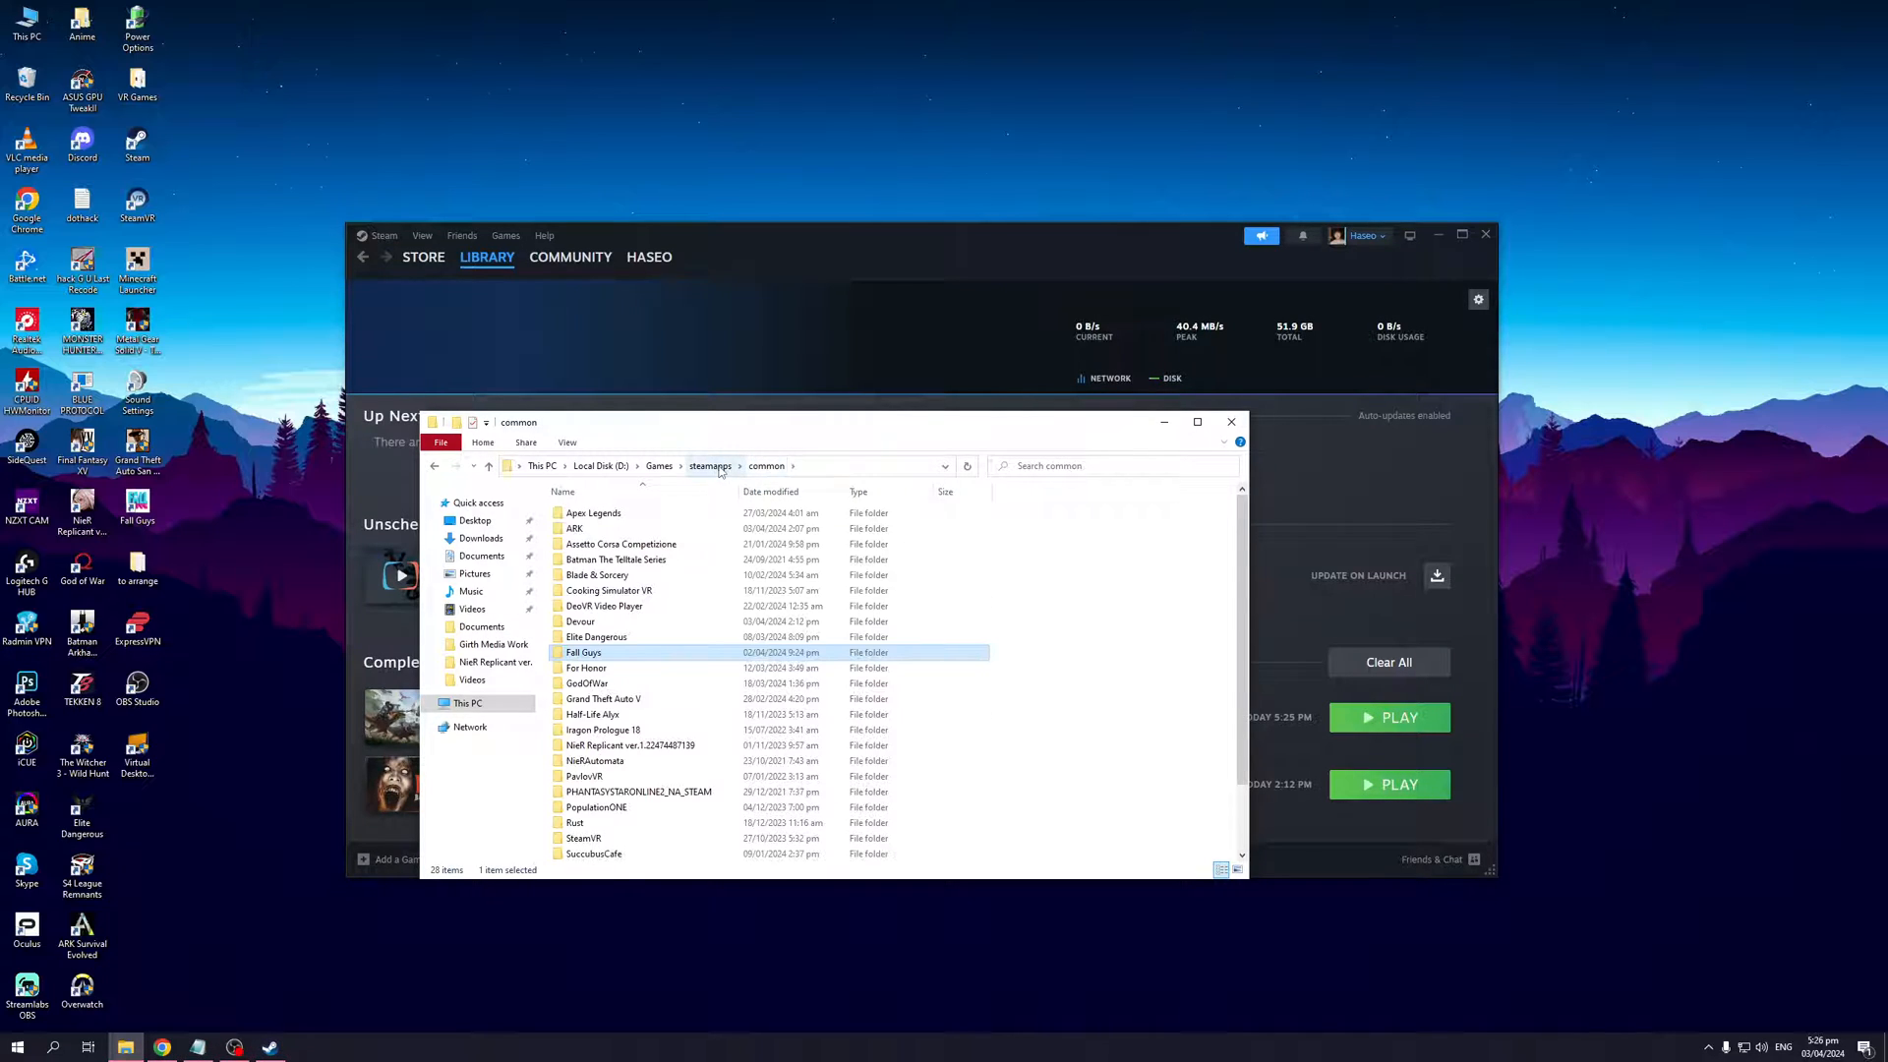
{"action": "left_click", "coordinate": [659, 466]}
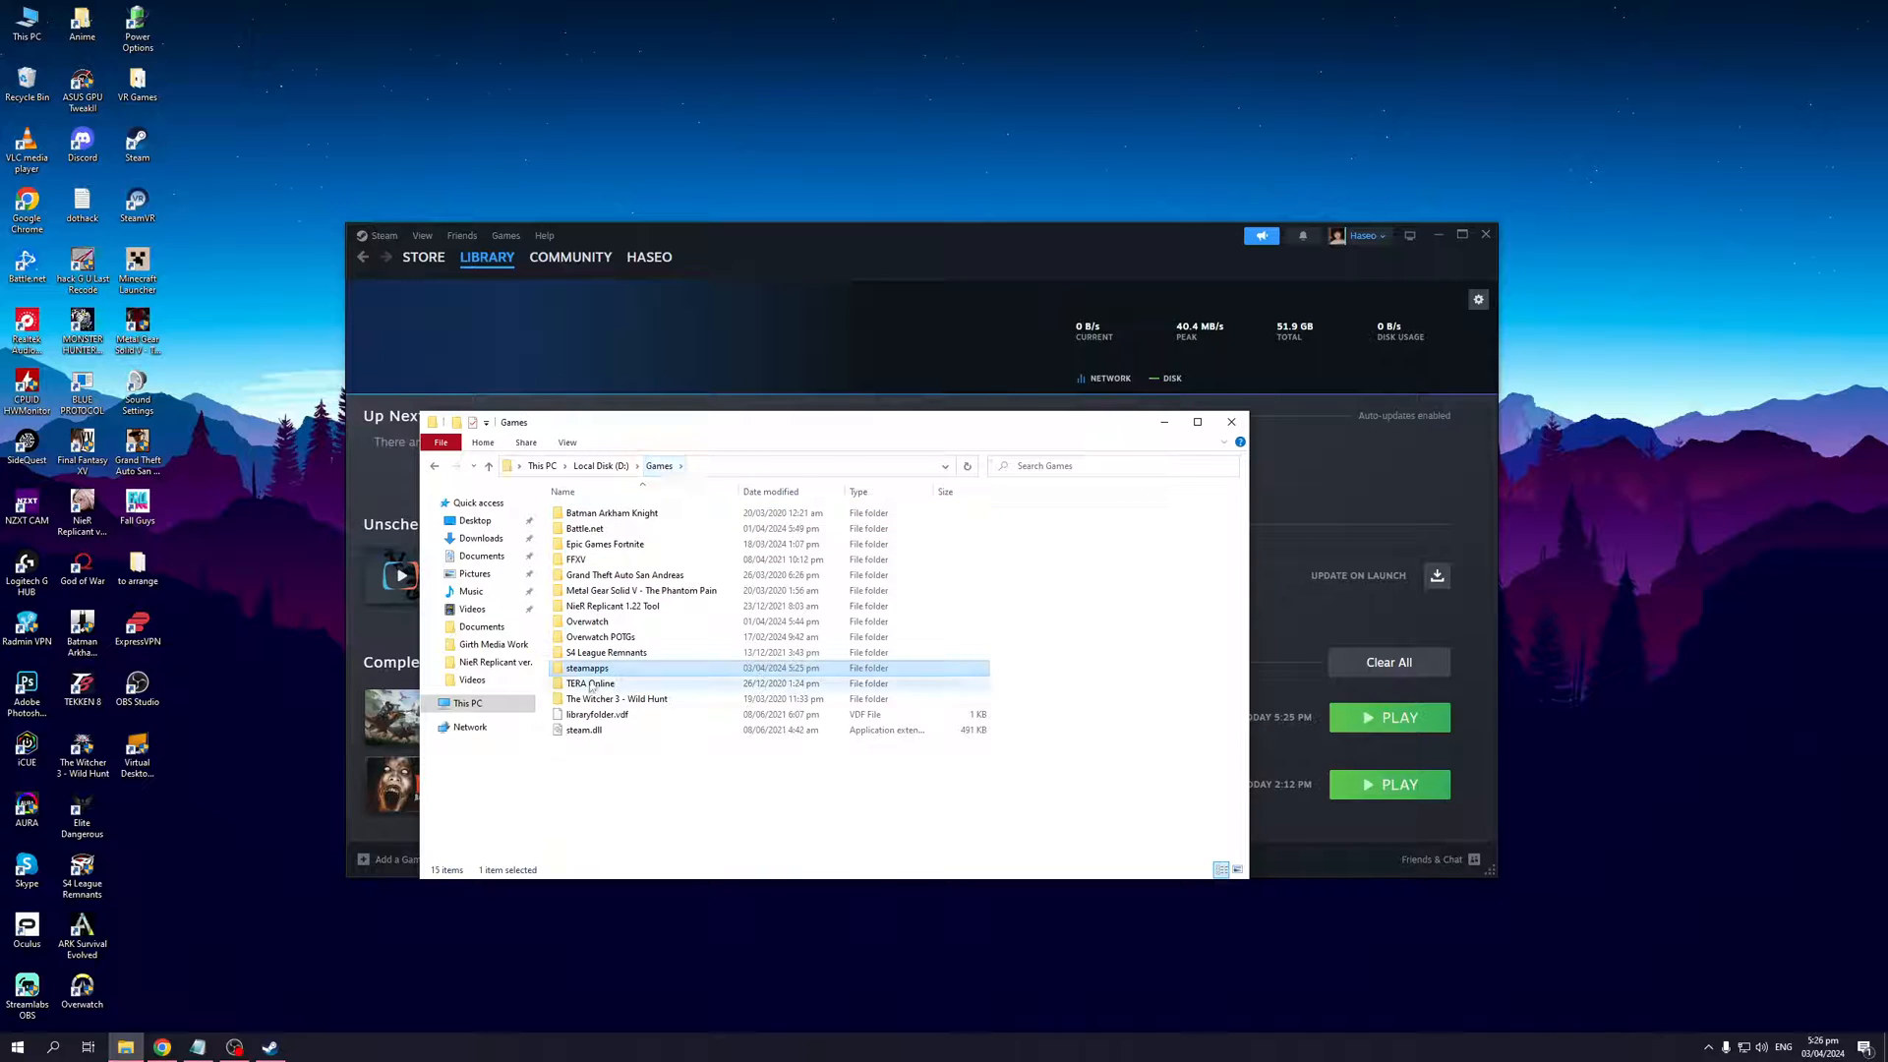
{"action": "double_click", "coordinate": [588, 666]}
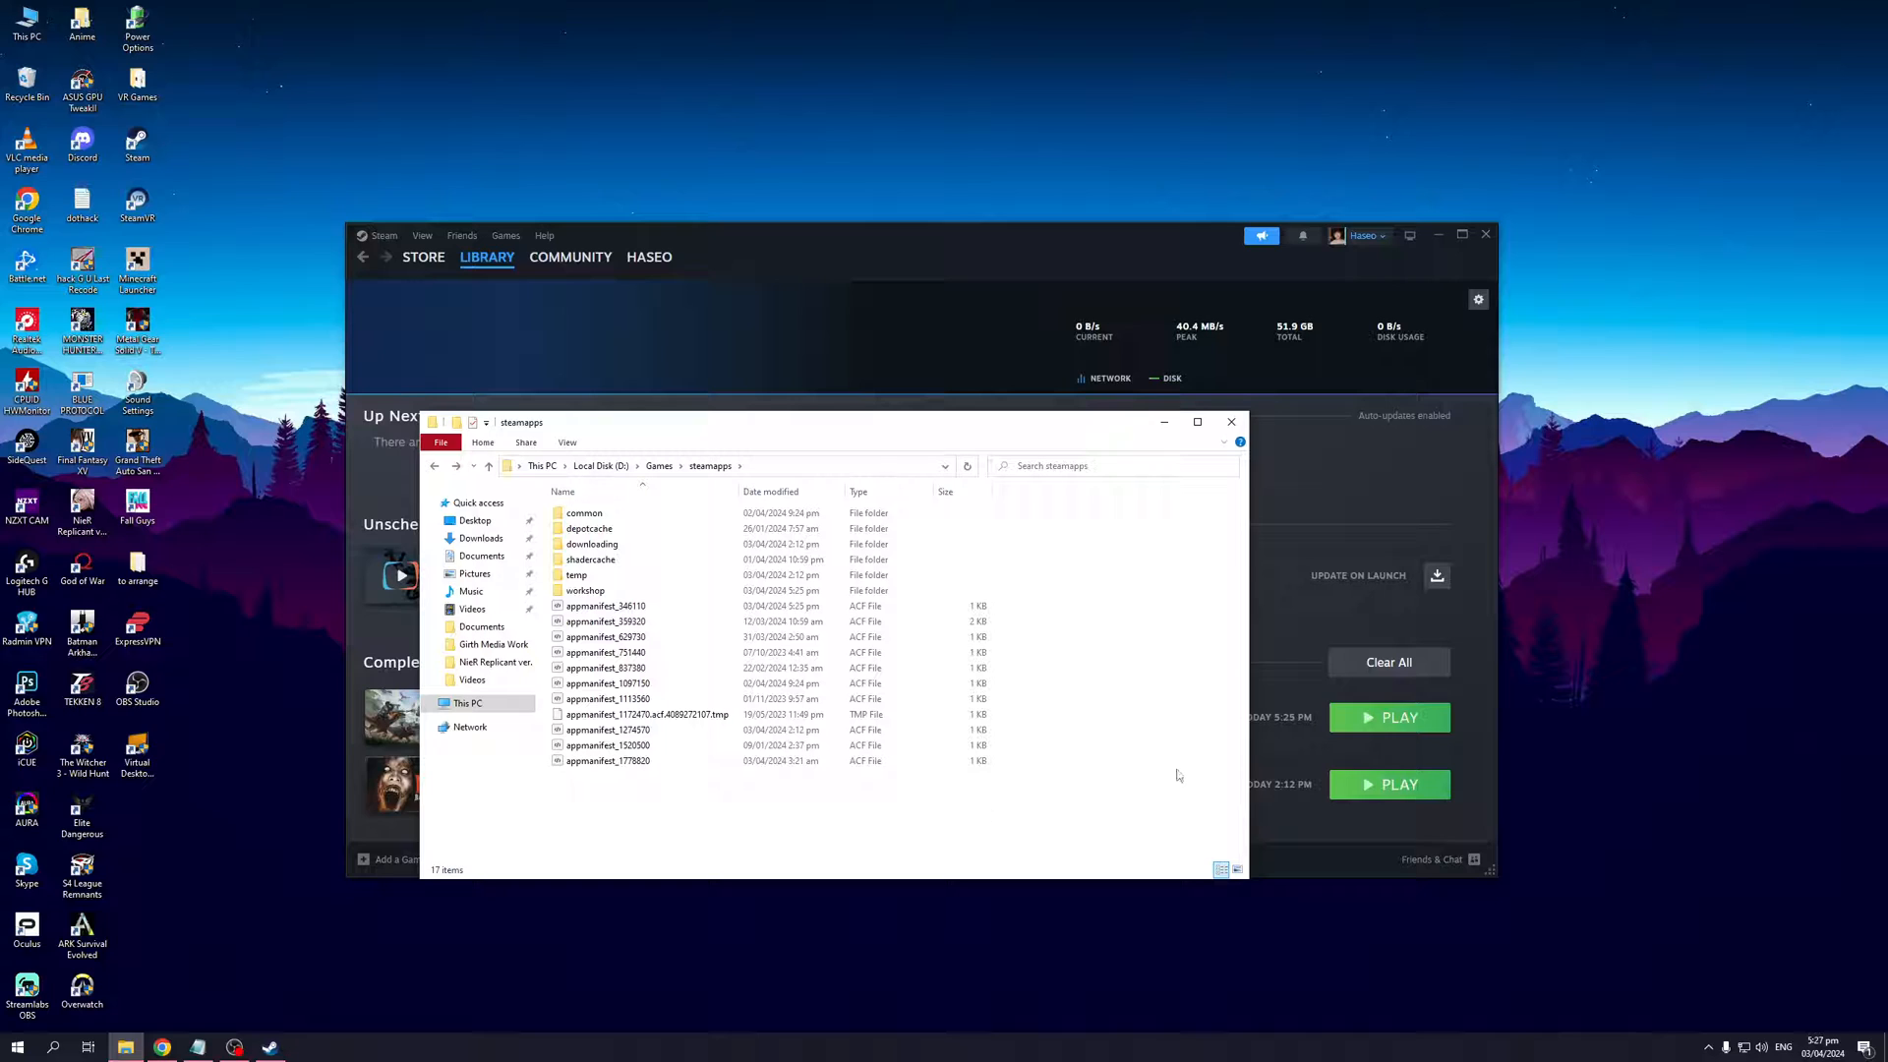
- Navigate to C:\Program Files (x86)\Steam and look through its folders, including userdata and steamapps
{"action": "left_click", "coordinate": [608, 761]}
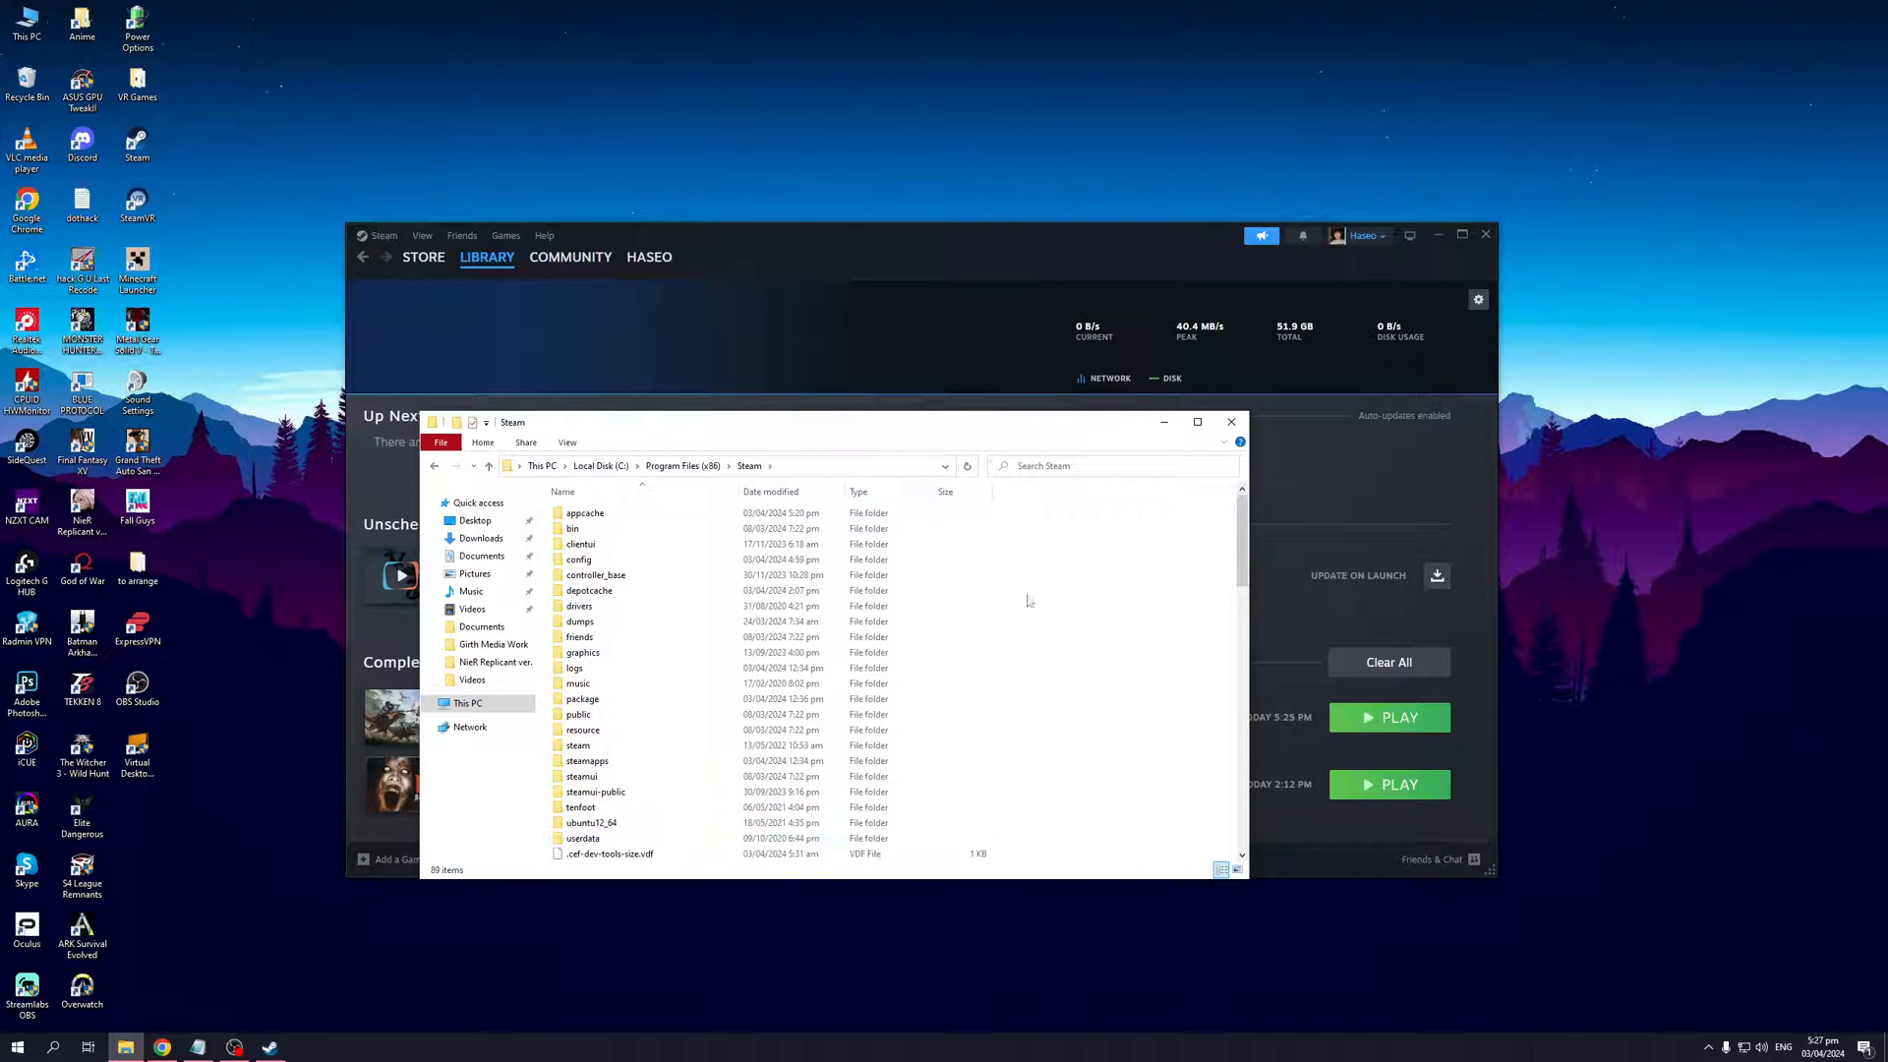
{"action": "mouse_move", "coordinate": [1056, 623]}
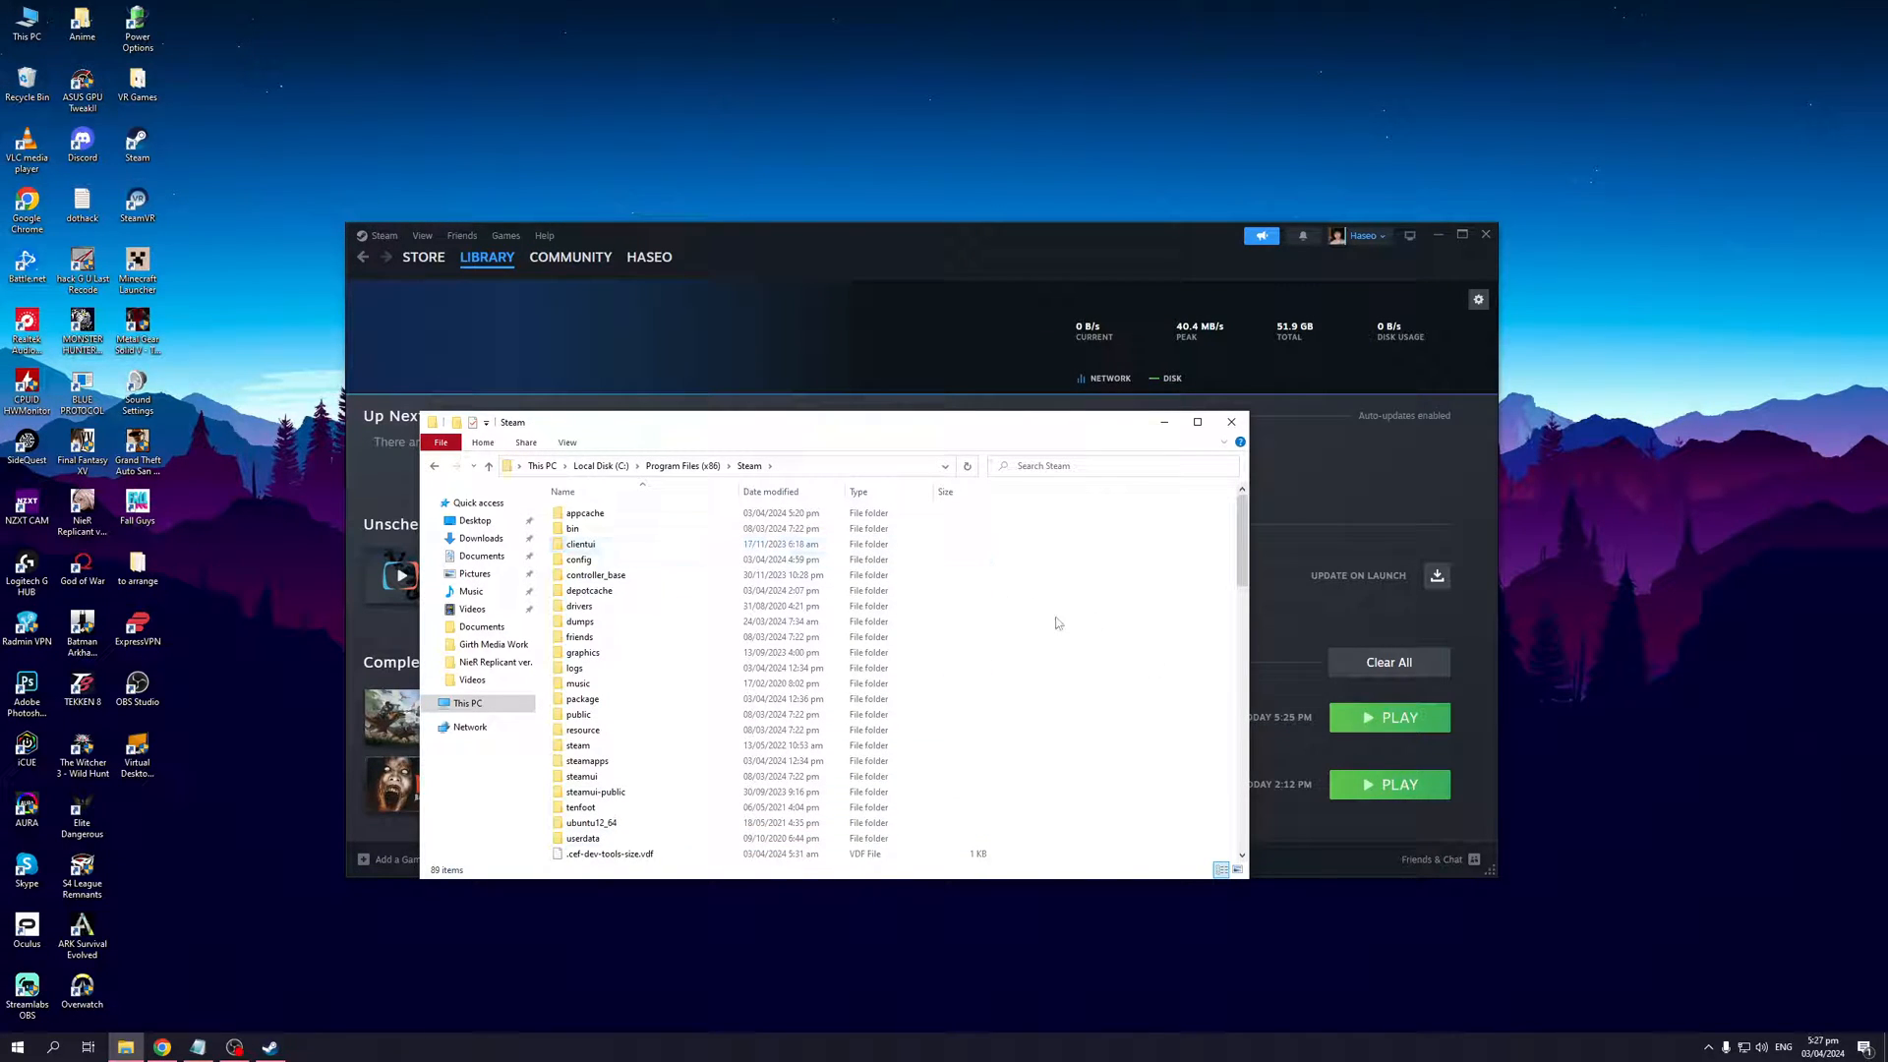
{"action": "mouse_move", "coordinate": [1188, 679]}
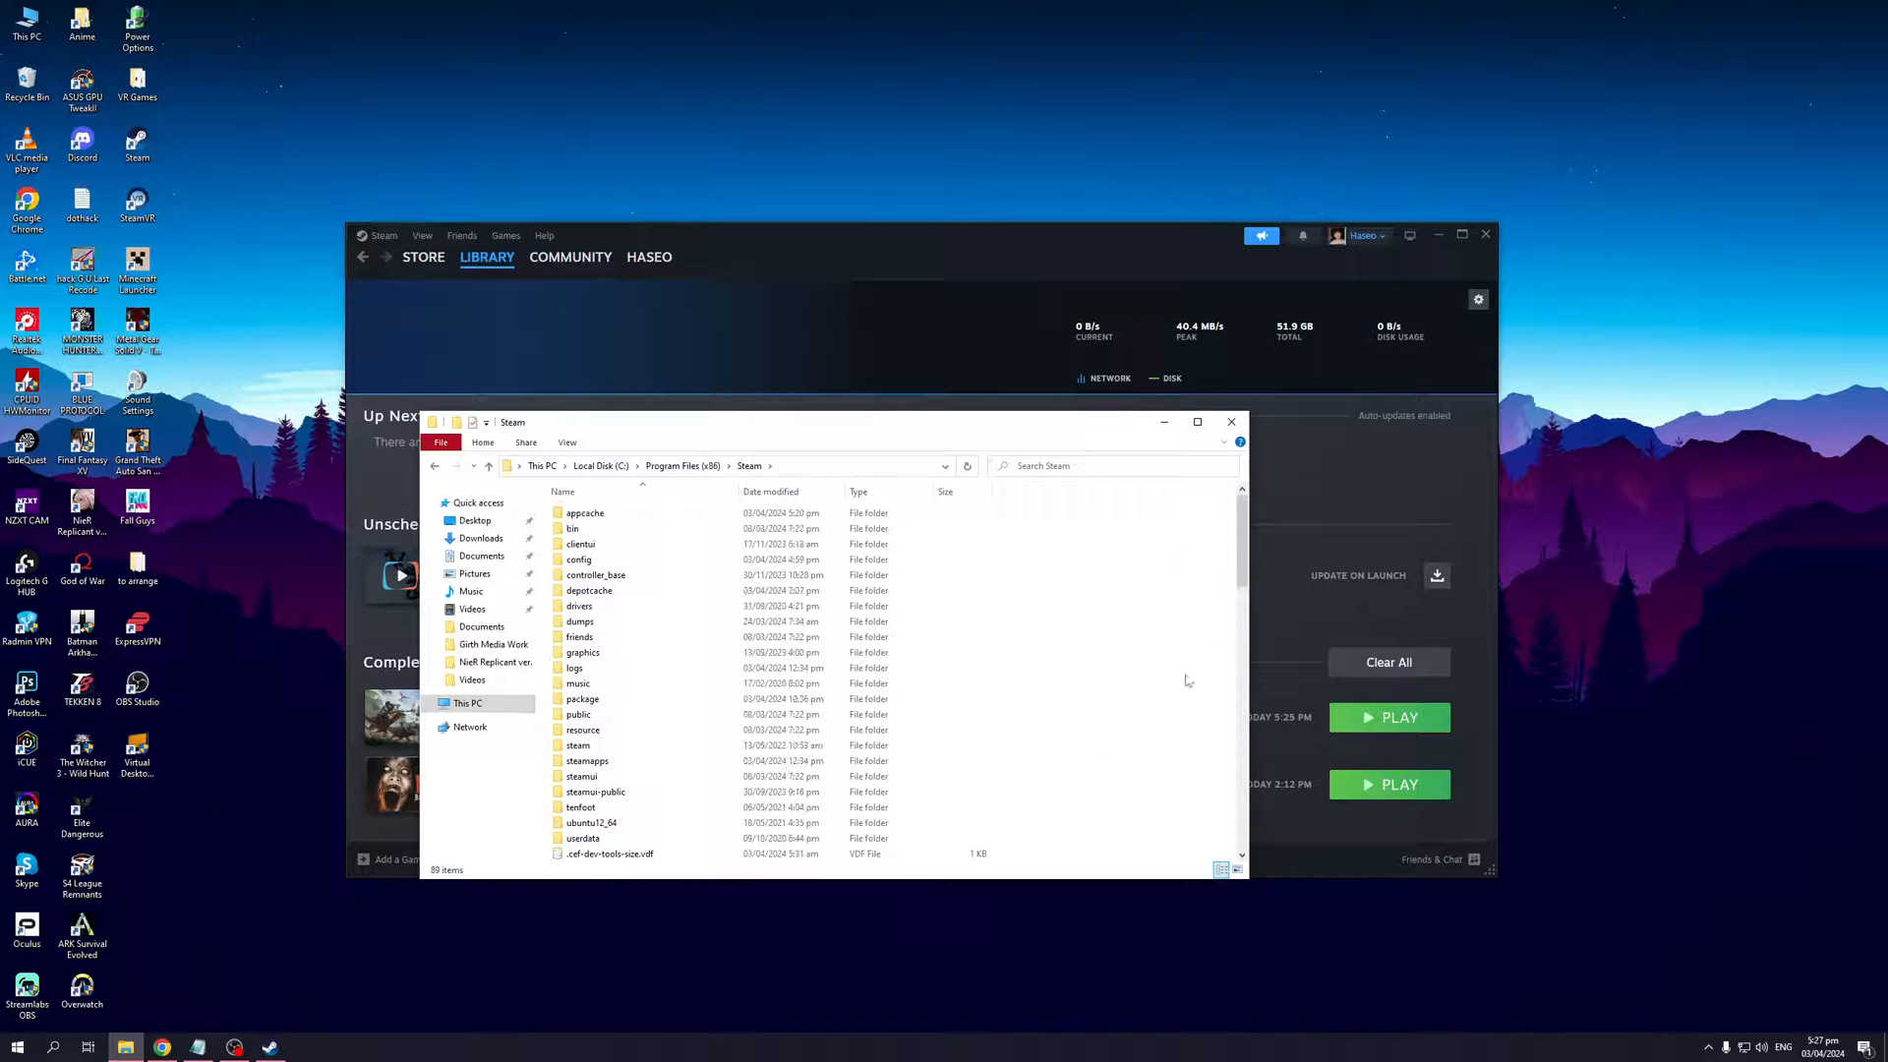
{"action": "left_click", "coordinate": [580, 807]}
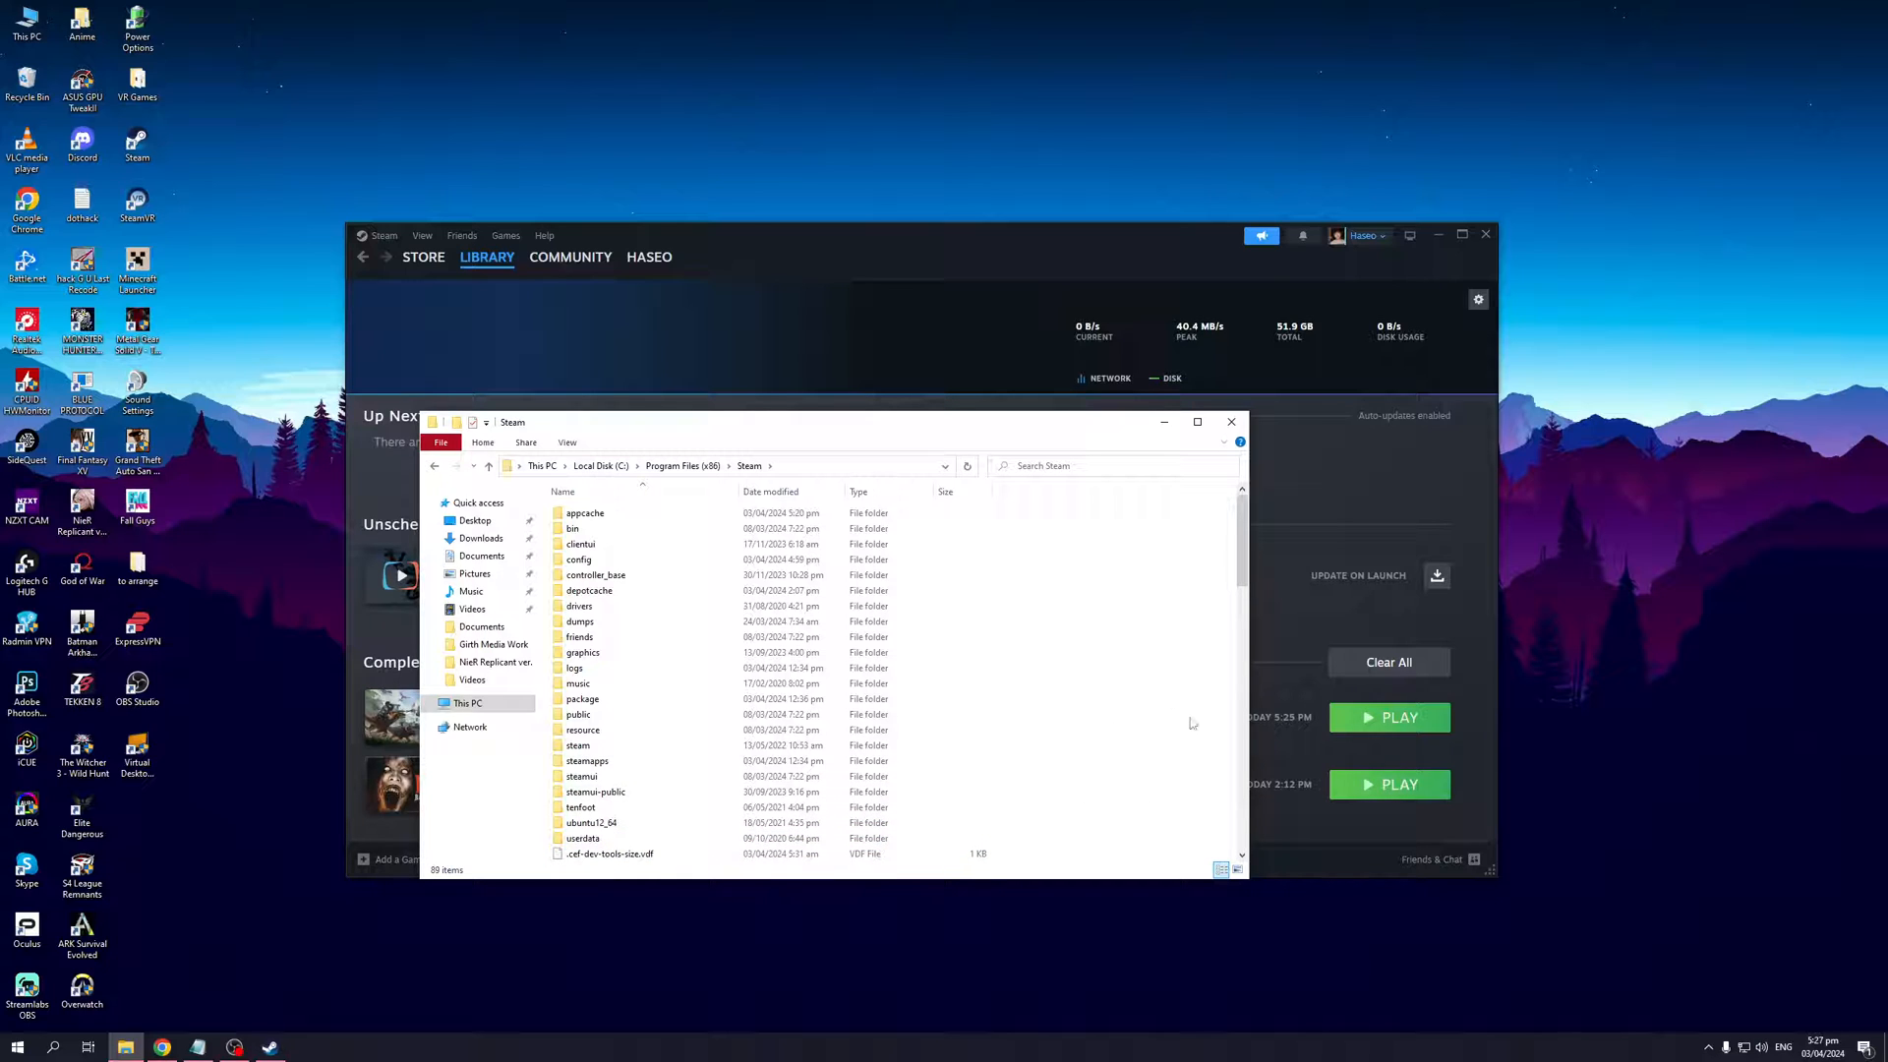
{"action": "mouse_move", "coordinate": [1197, 421]}
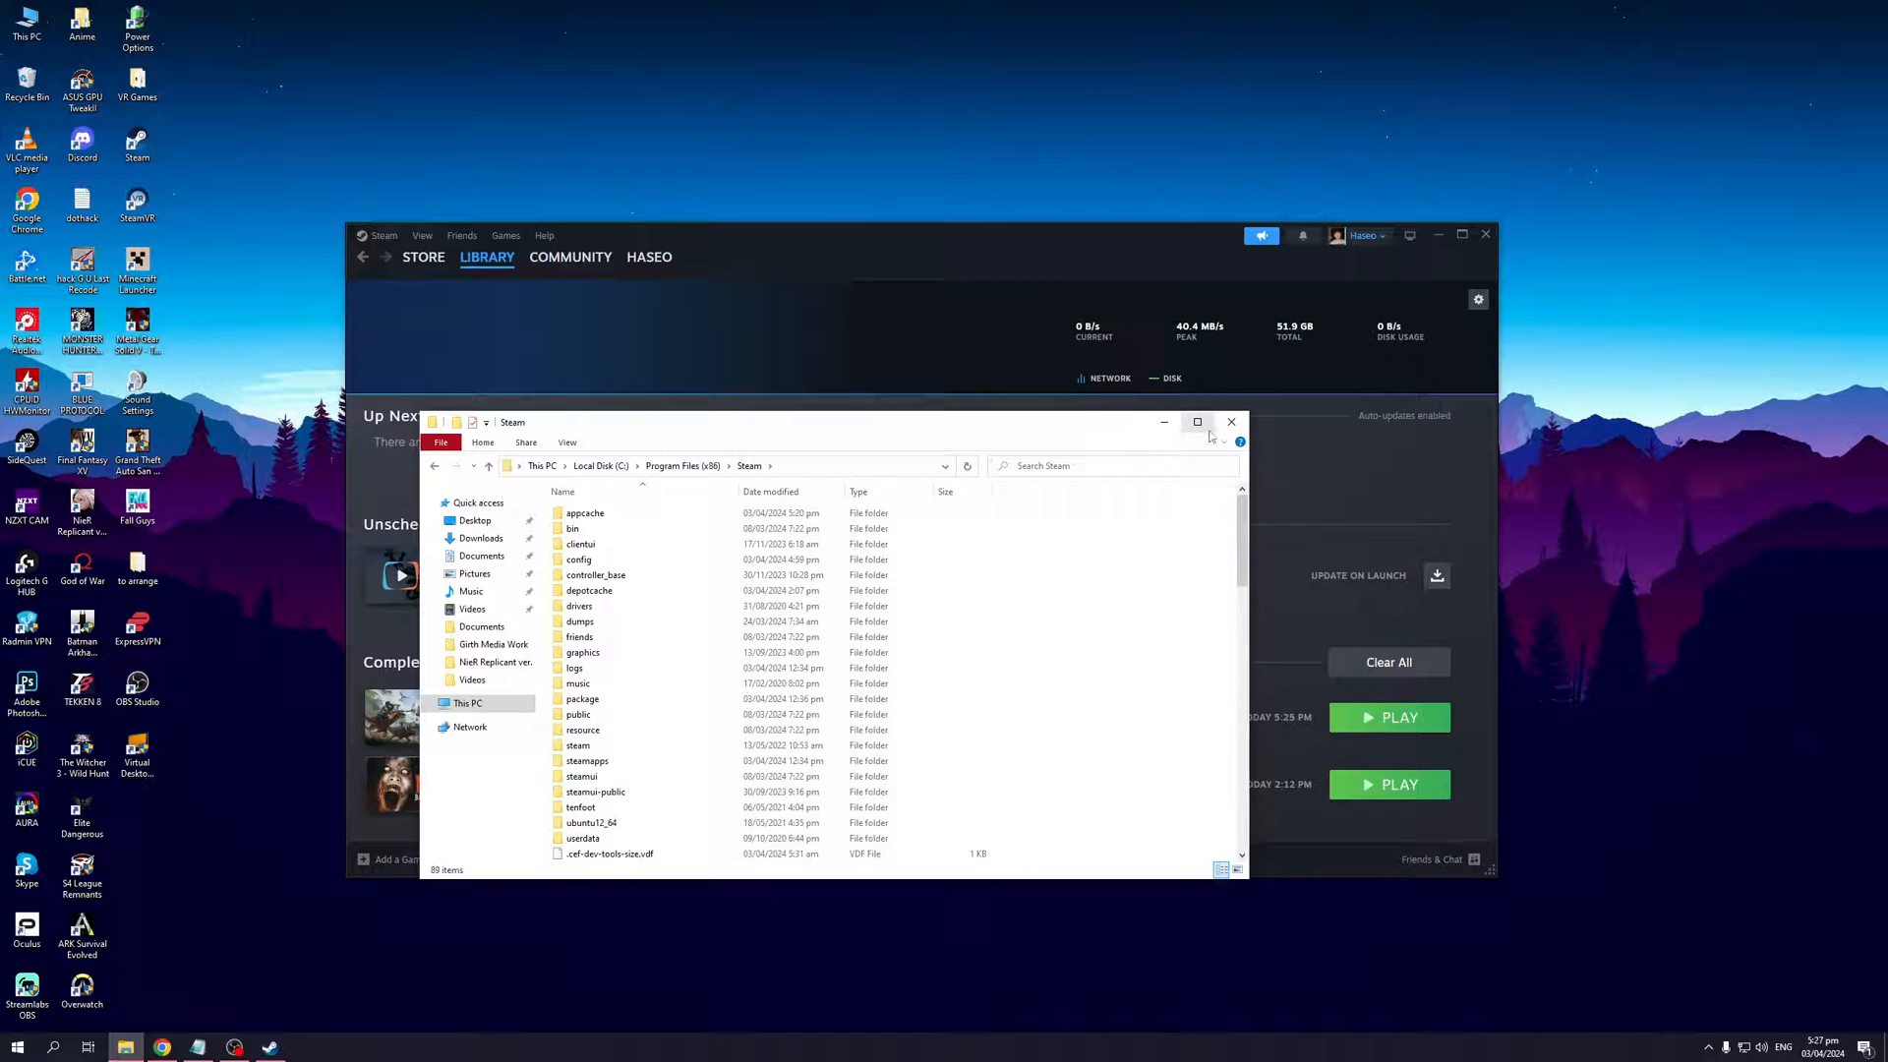
{"action": "mouse_move", "coordinate": [621, 838]}
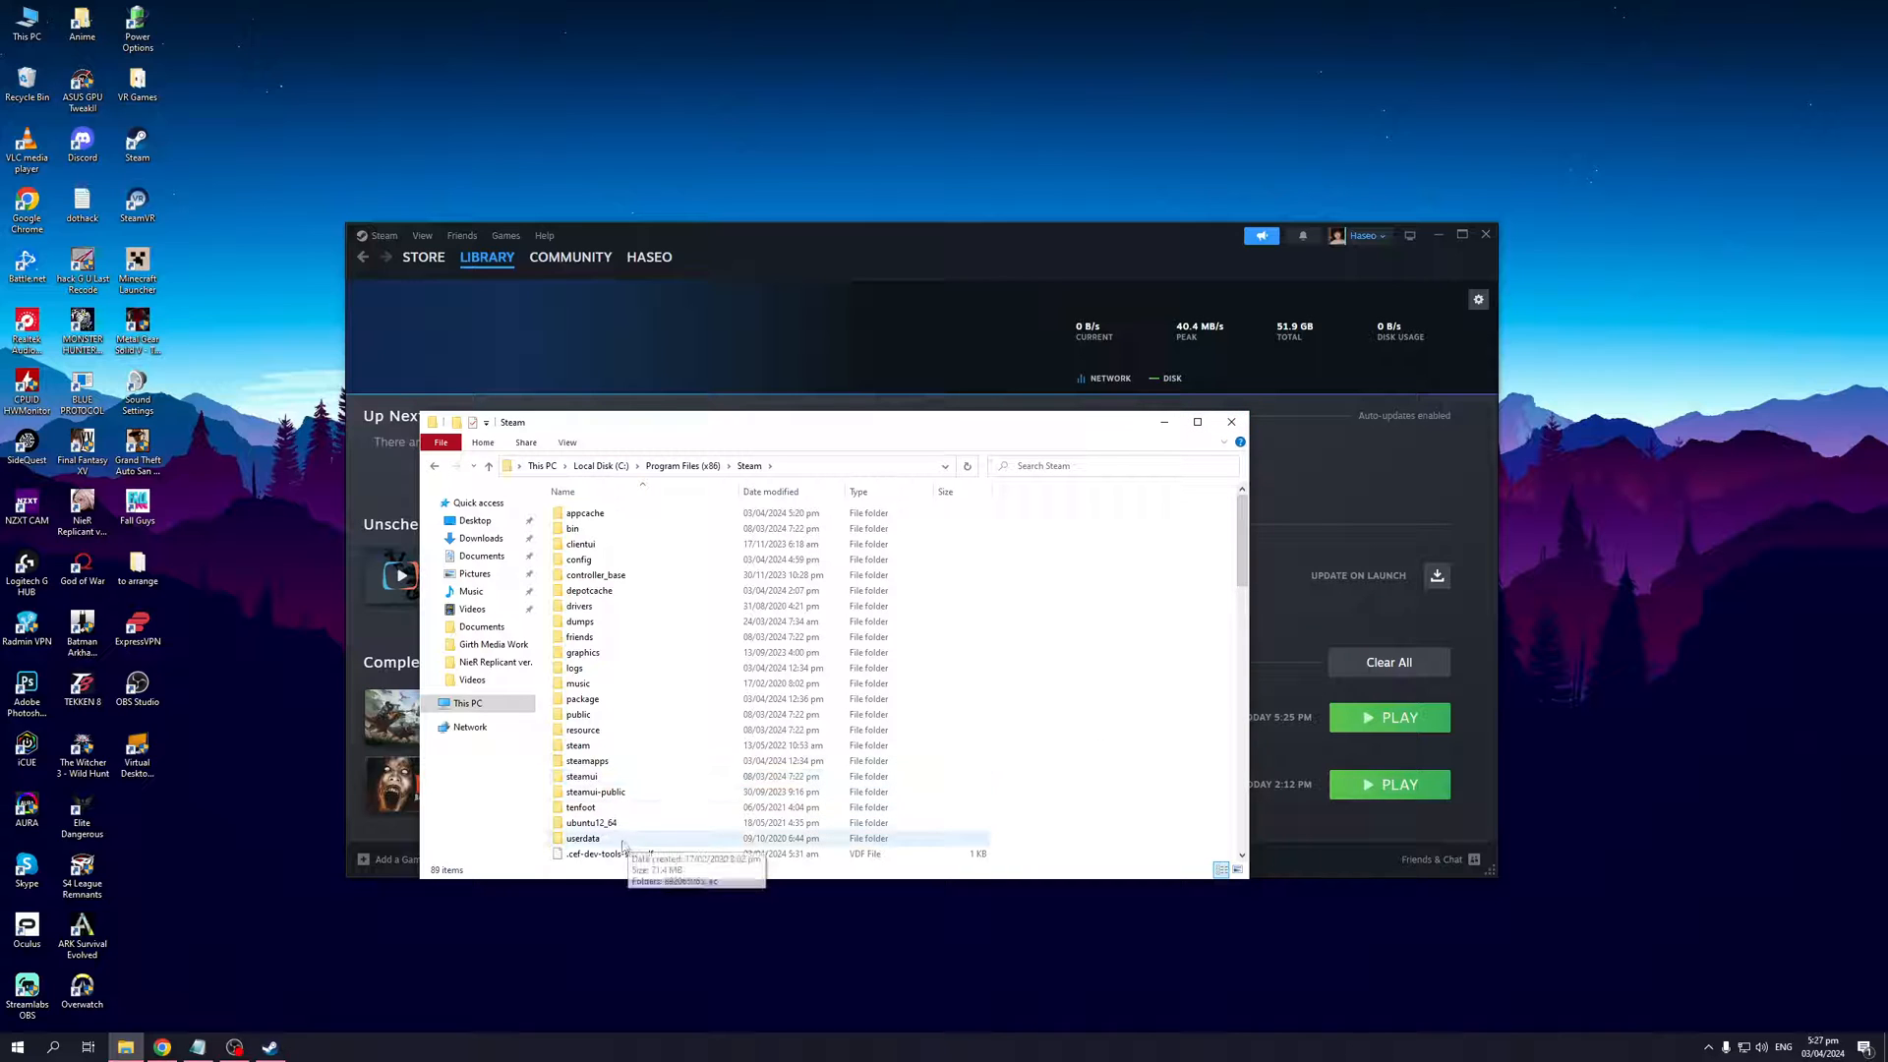
{"action": "mouse_move", "coordinate": [1190, 710]}
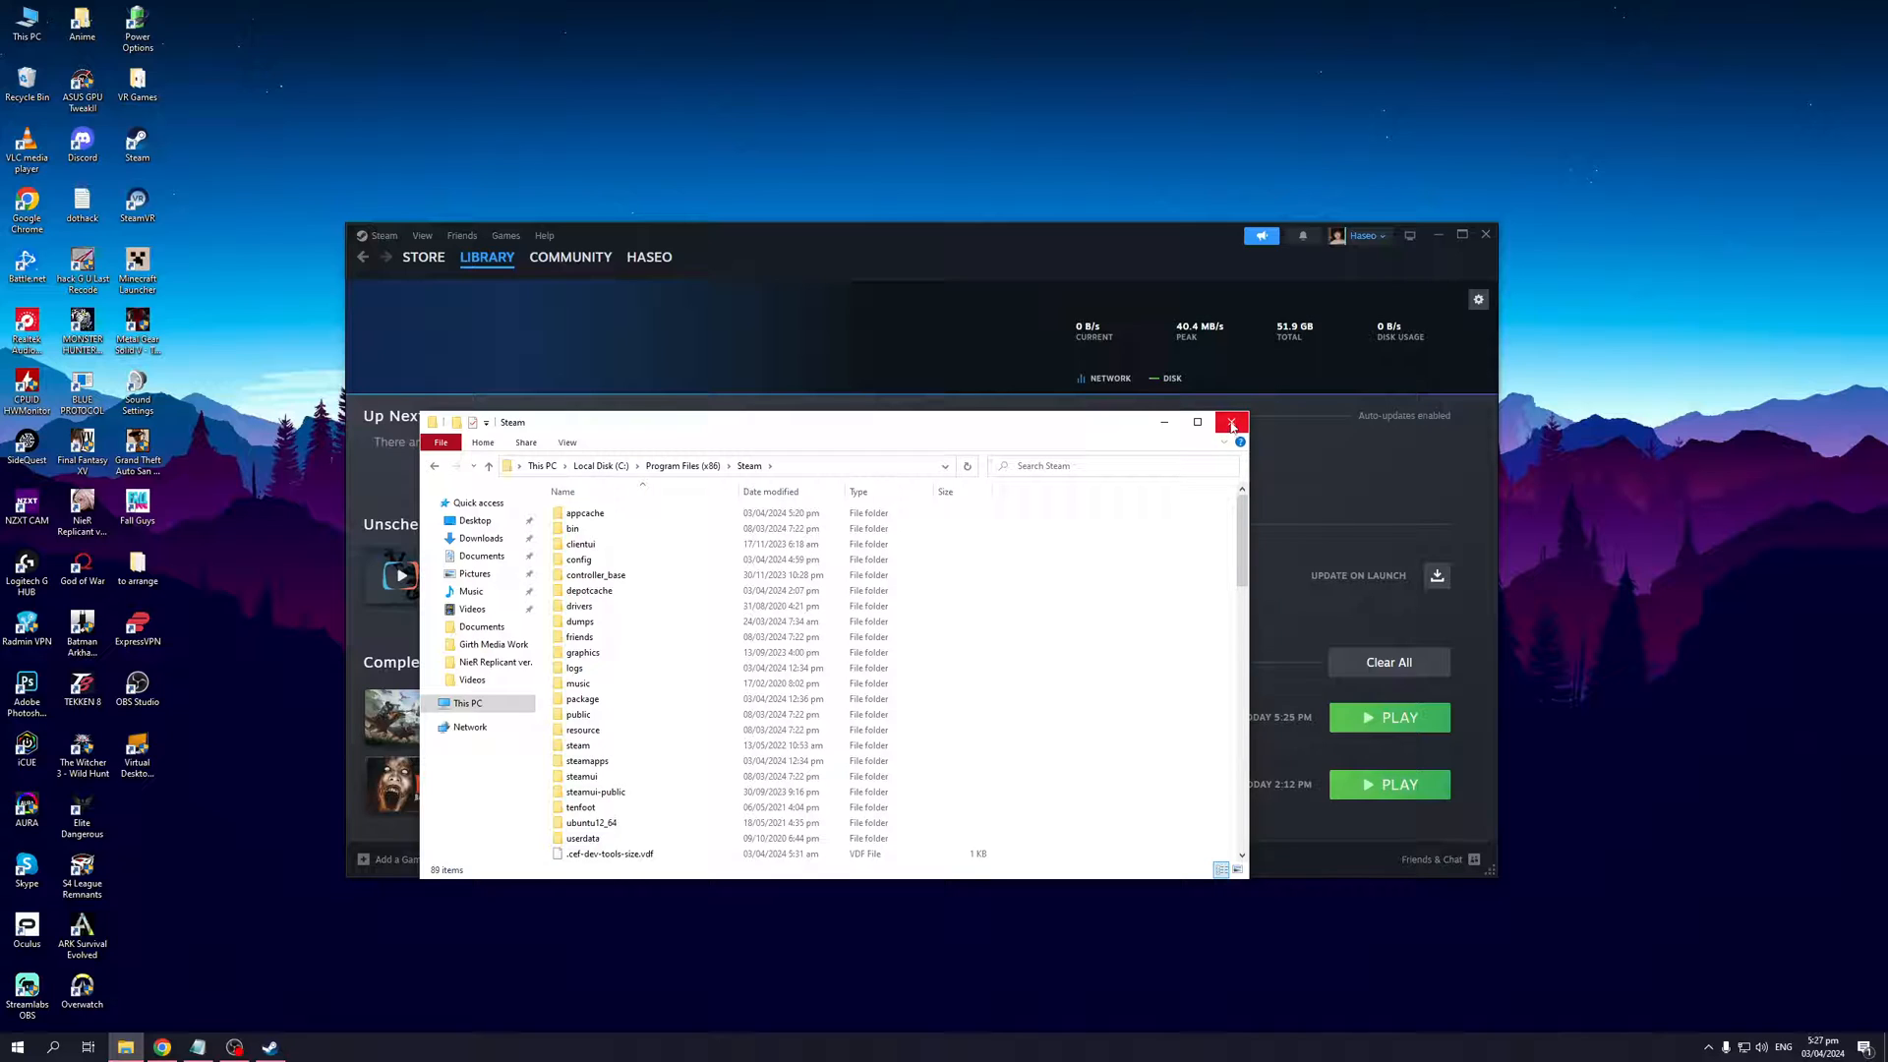
{"action": "mouse_move", "coordinate": [1231, 423]}
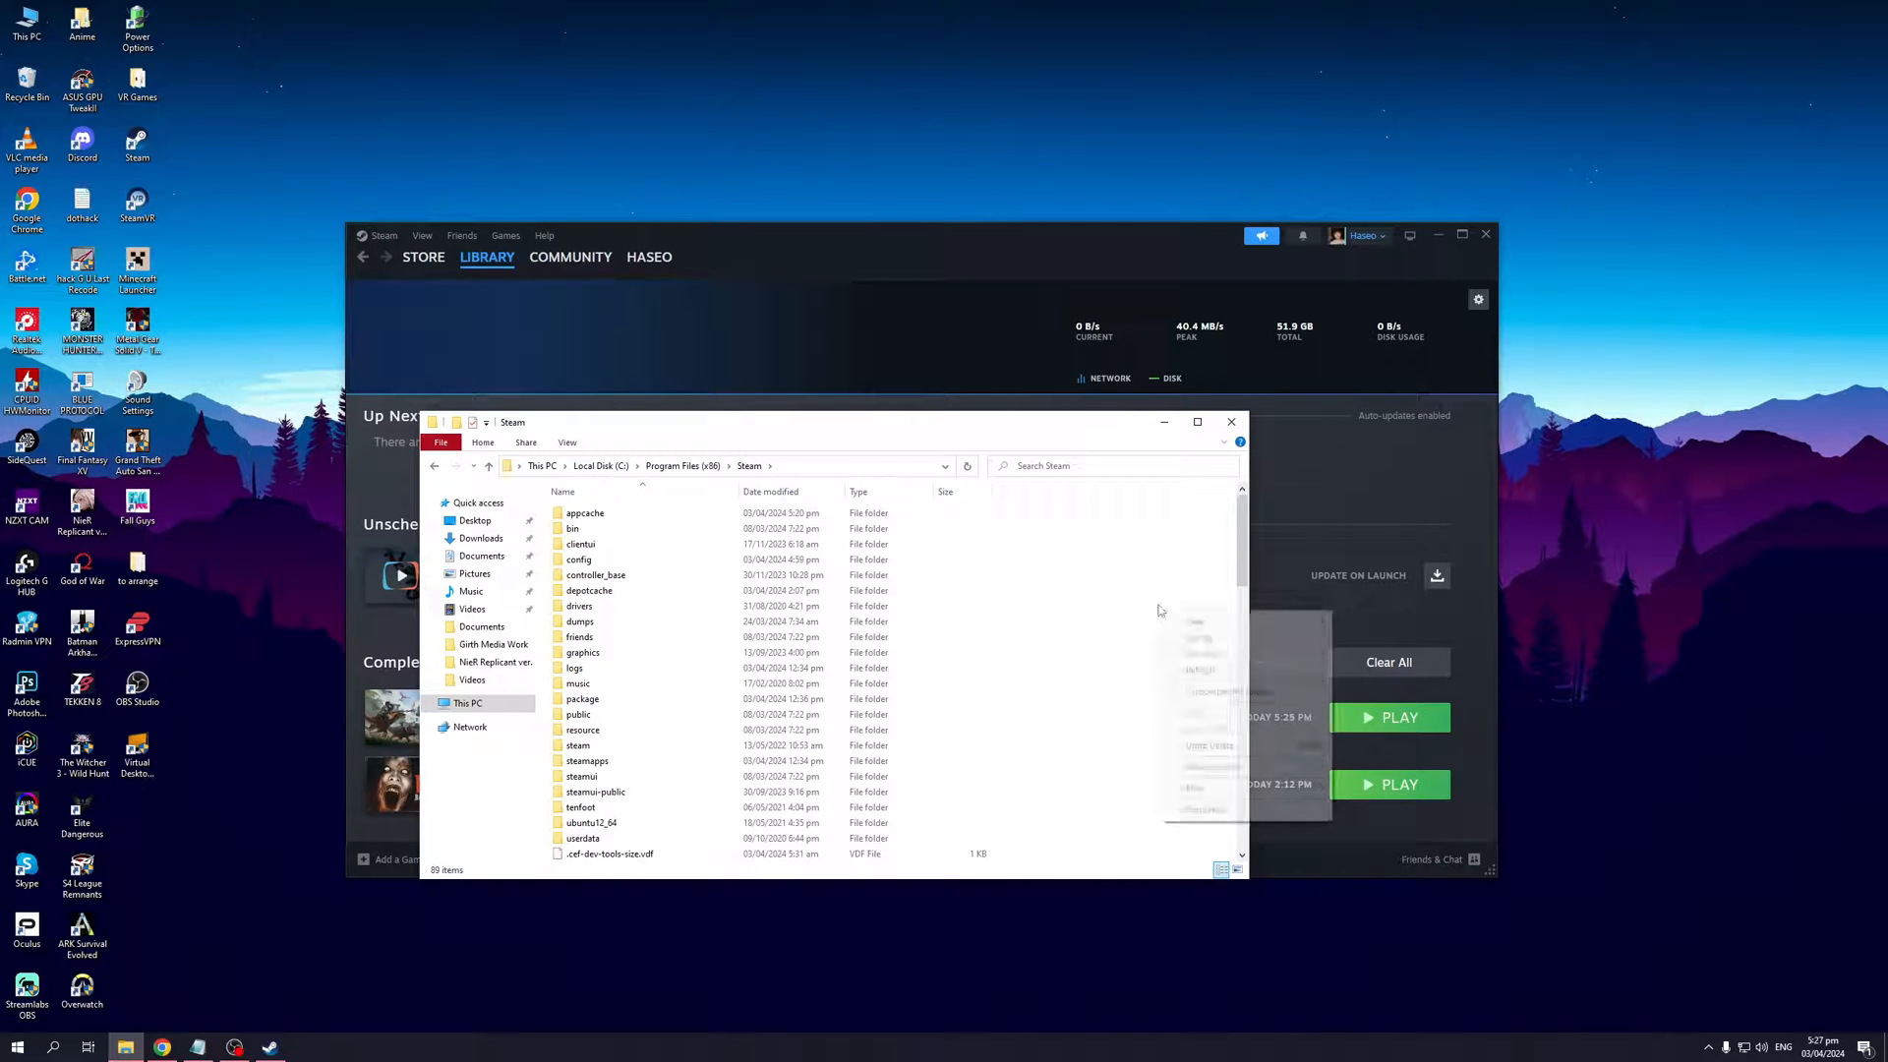
{"action": "mouse_move", "coordinate": [1229, 421]}
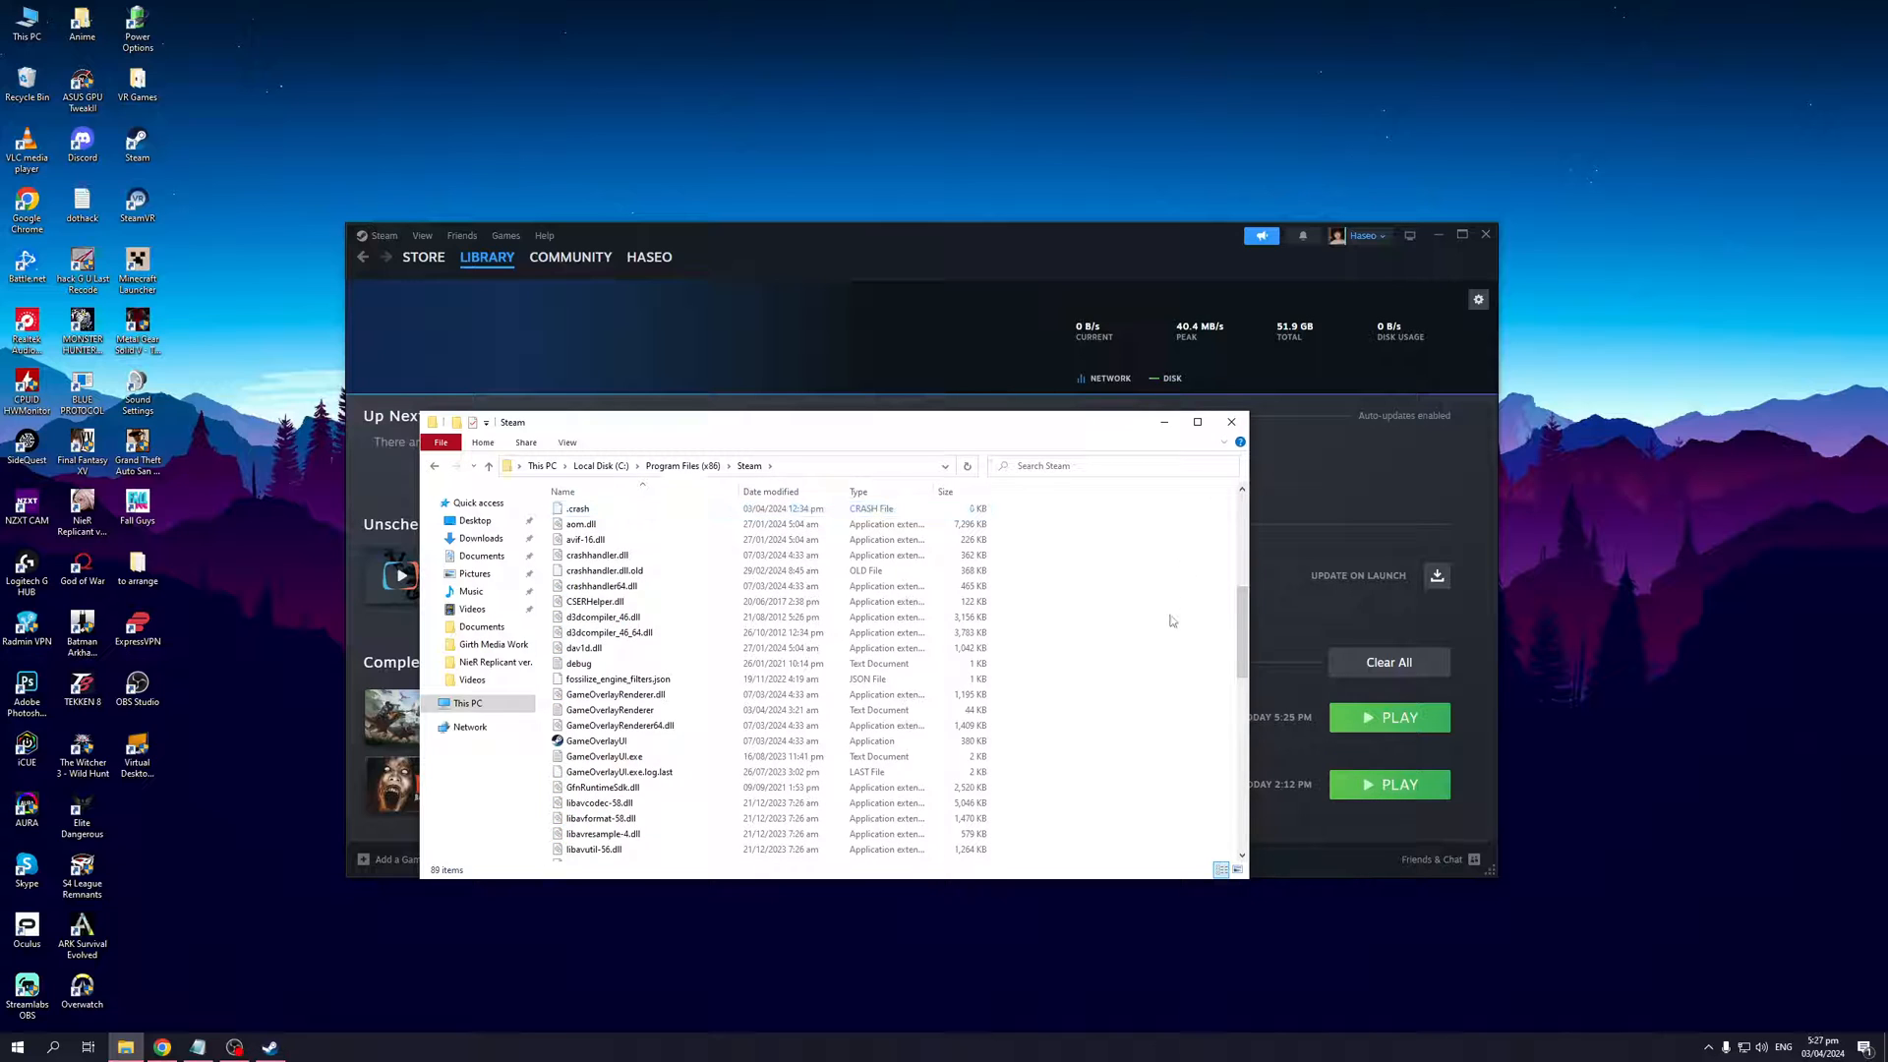
- Close the File Explorer window, leaving Steam's downloads page showing
{"action": "left_click", "coordinate": [1230, 421]}
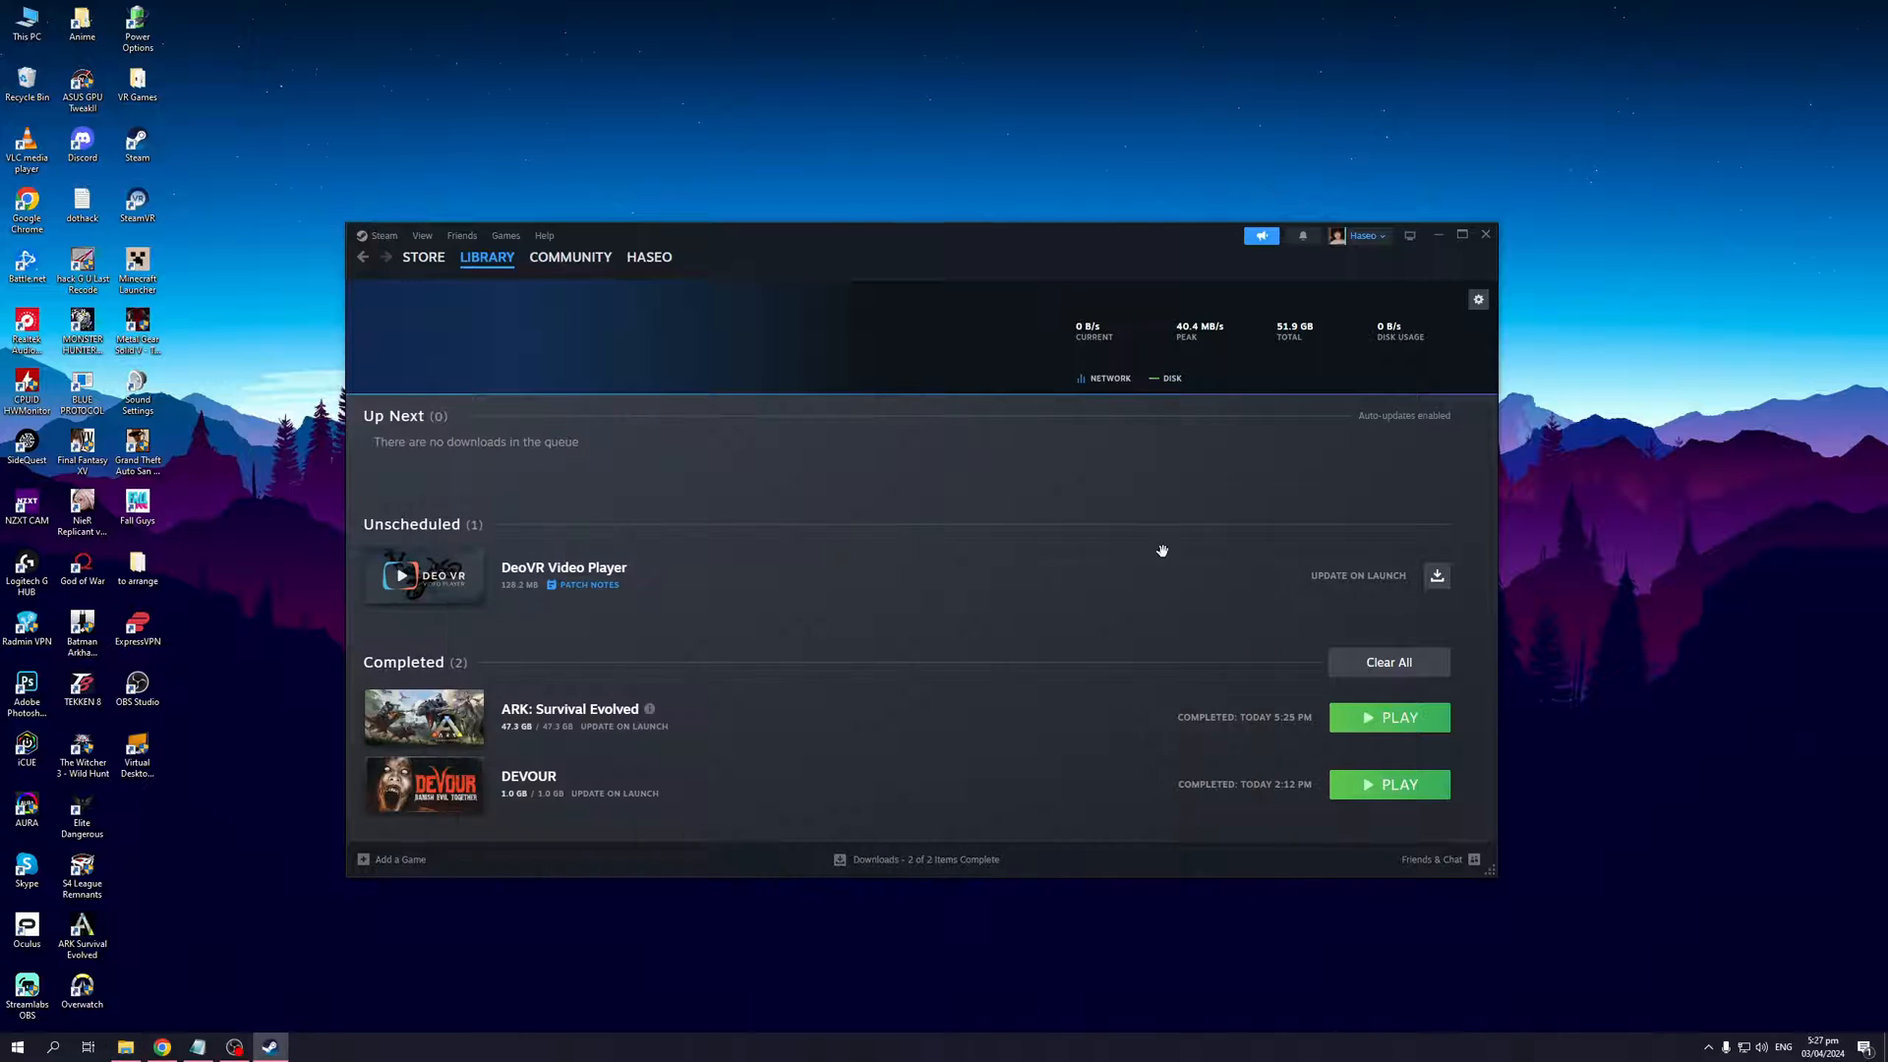
{"action": "mouse_move", "coordinate": [975, 480]}
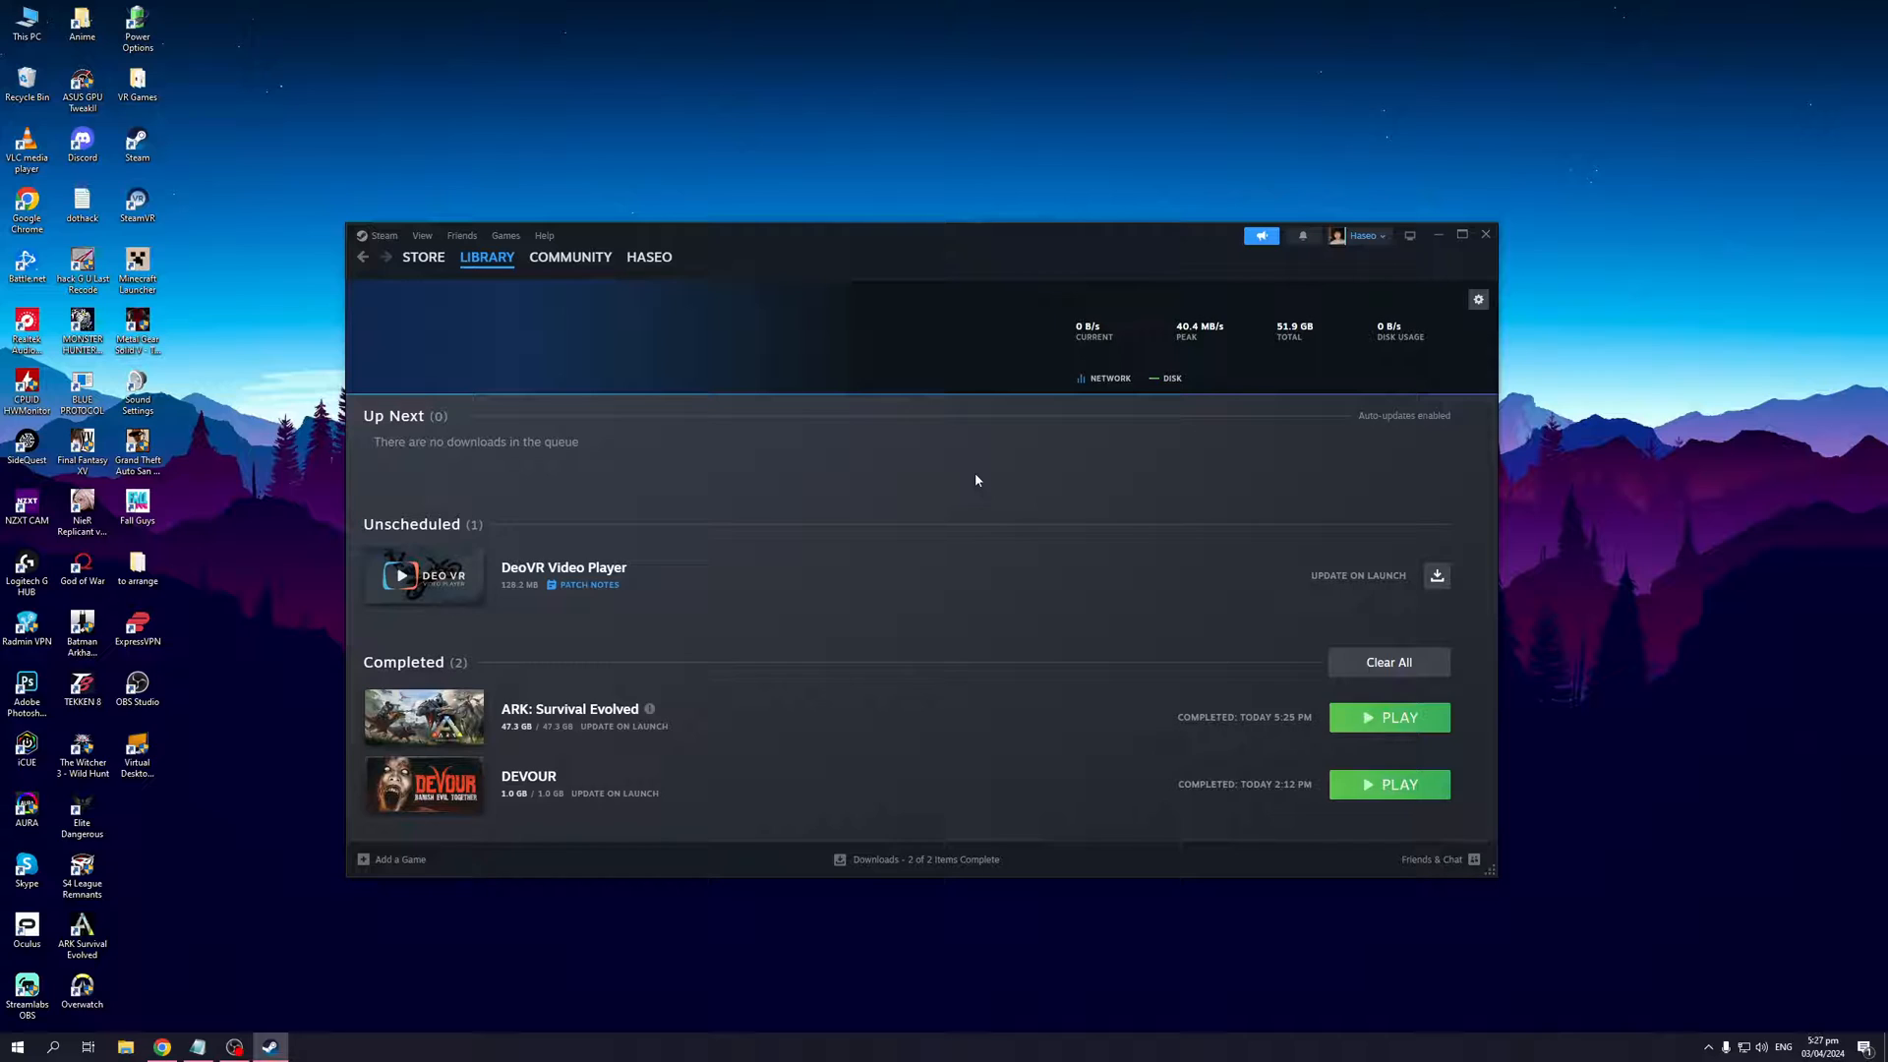
{"action": "mouse_move", "coordinate": [995, 454]}
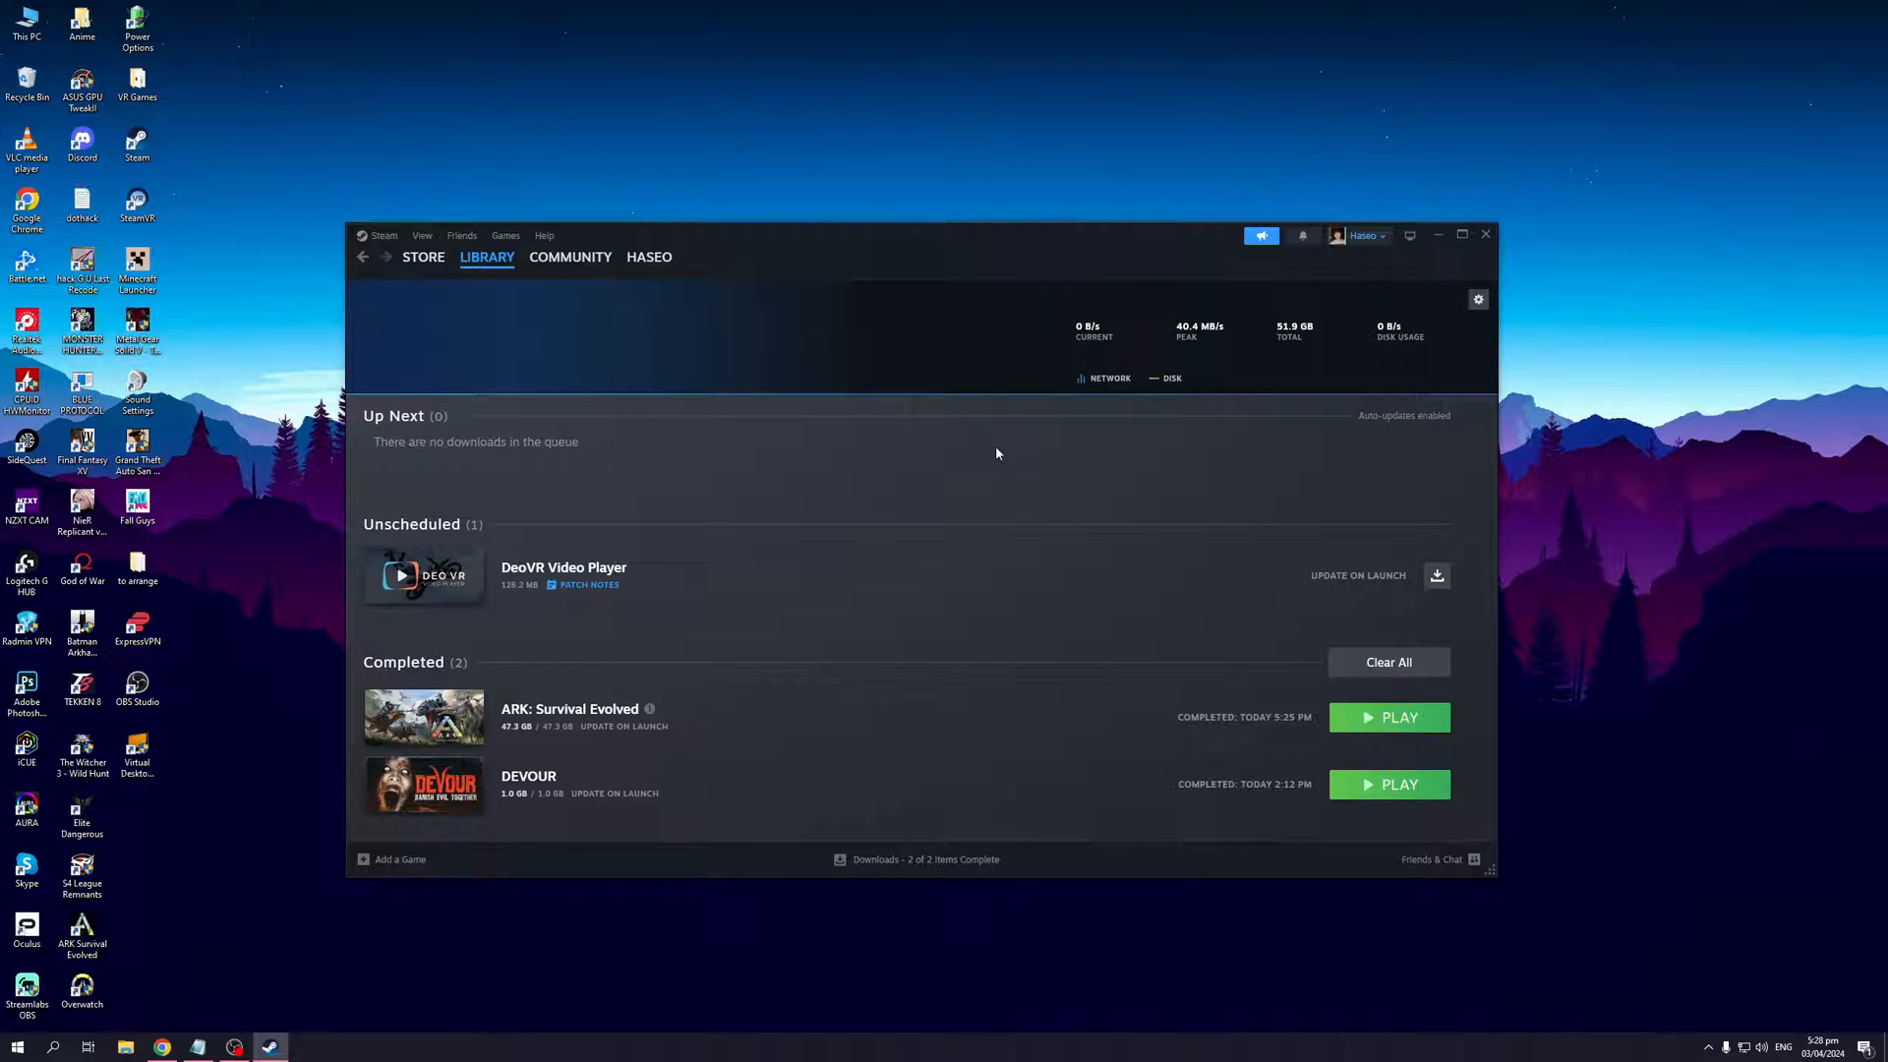
{"action": "mouse_move", "coordinate": [698, 708]}
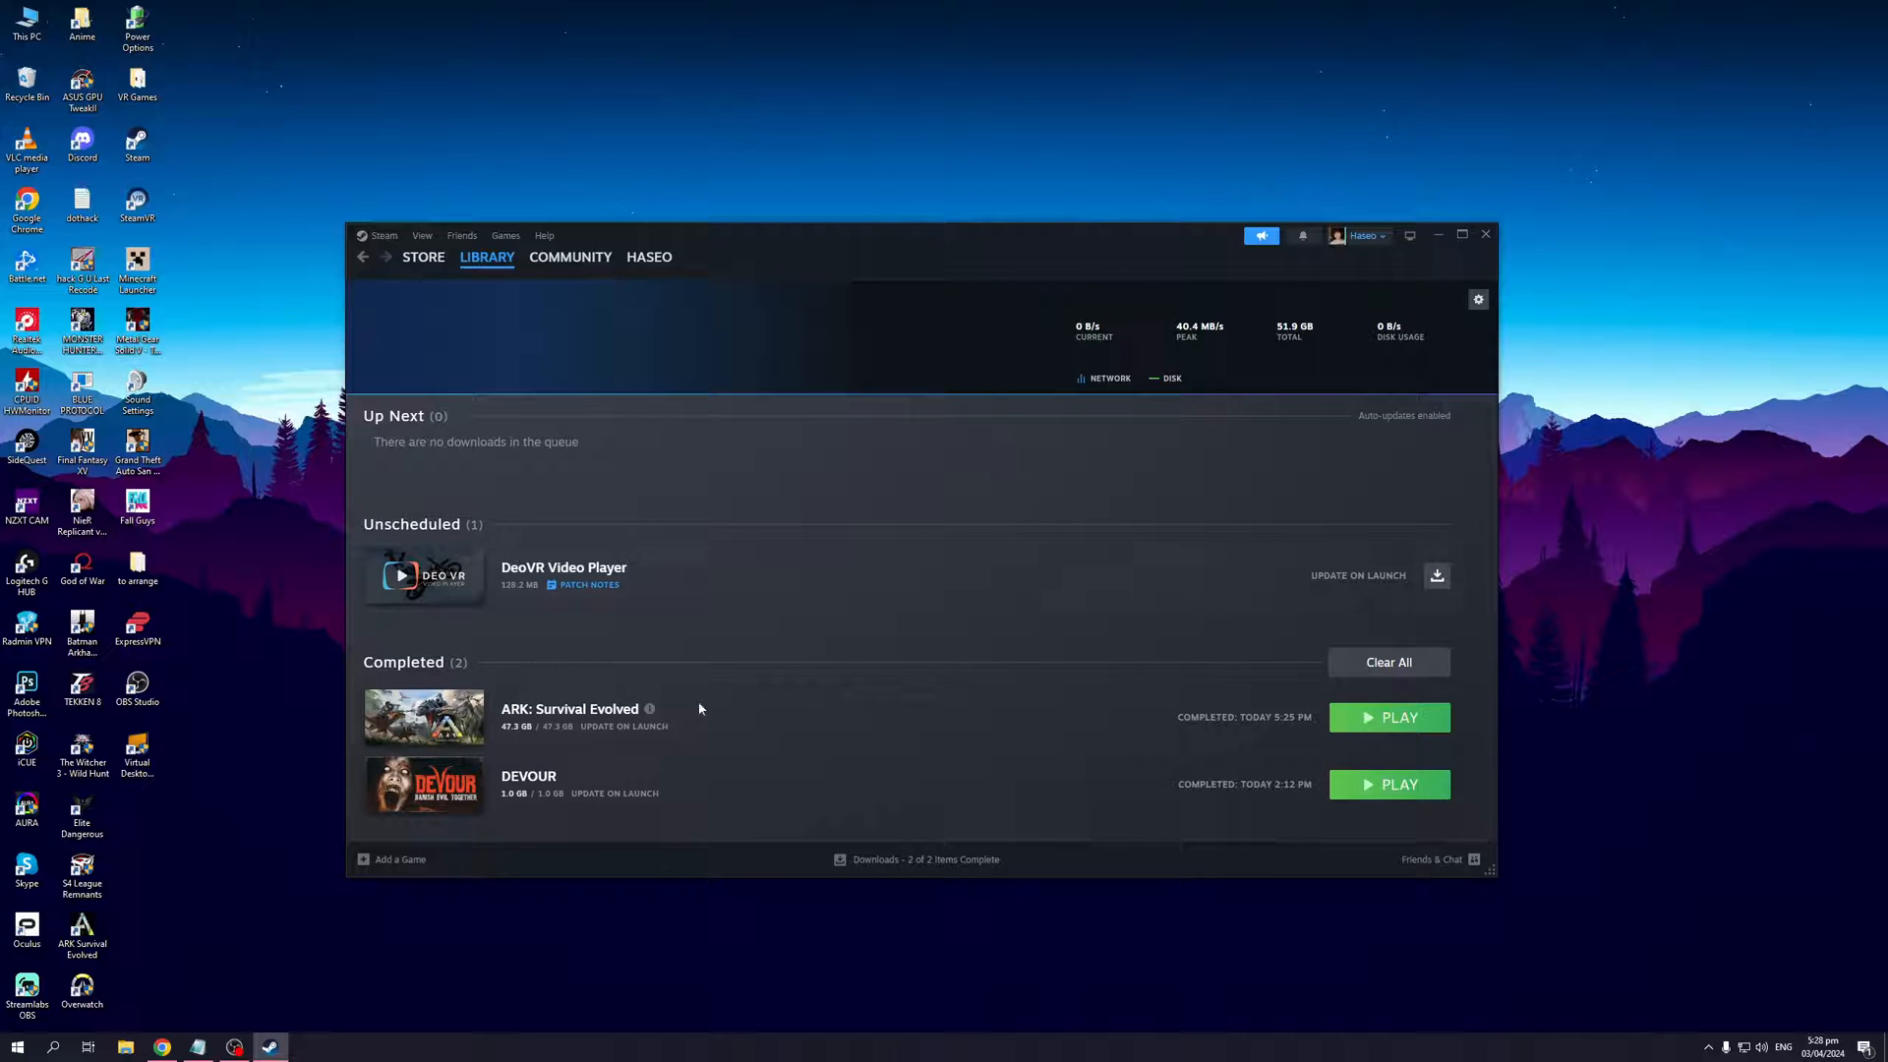
{"action": "mouse_move", "coordinate": [1038, 545]}
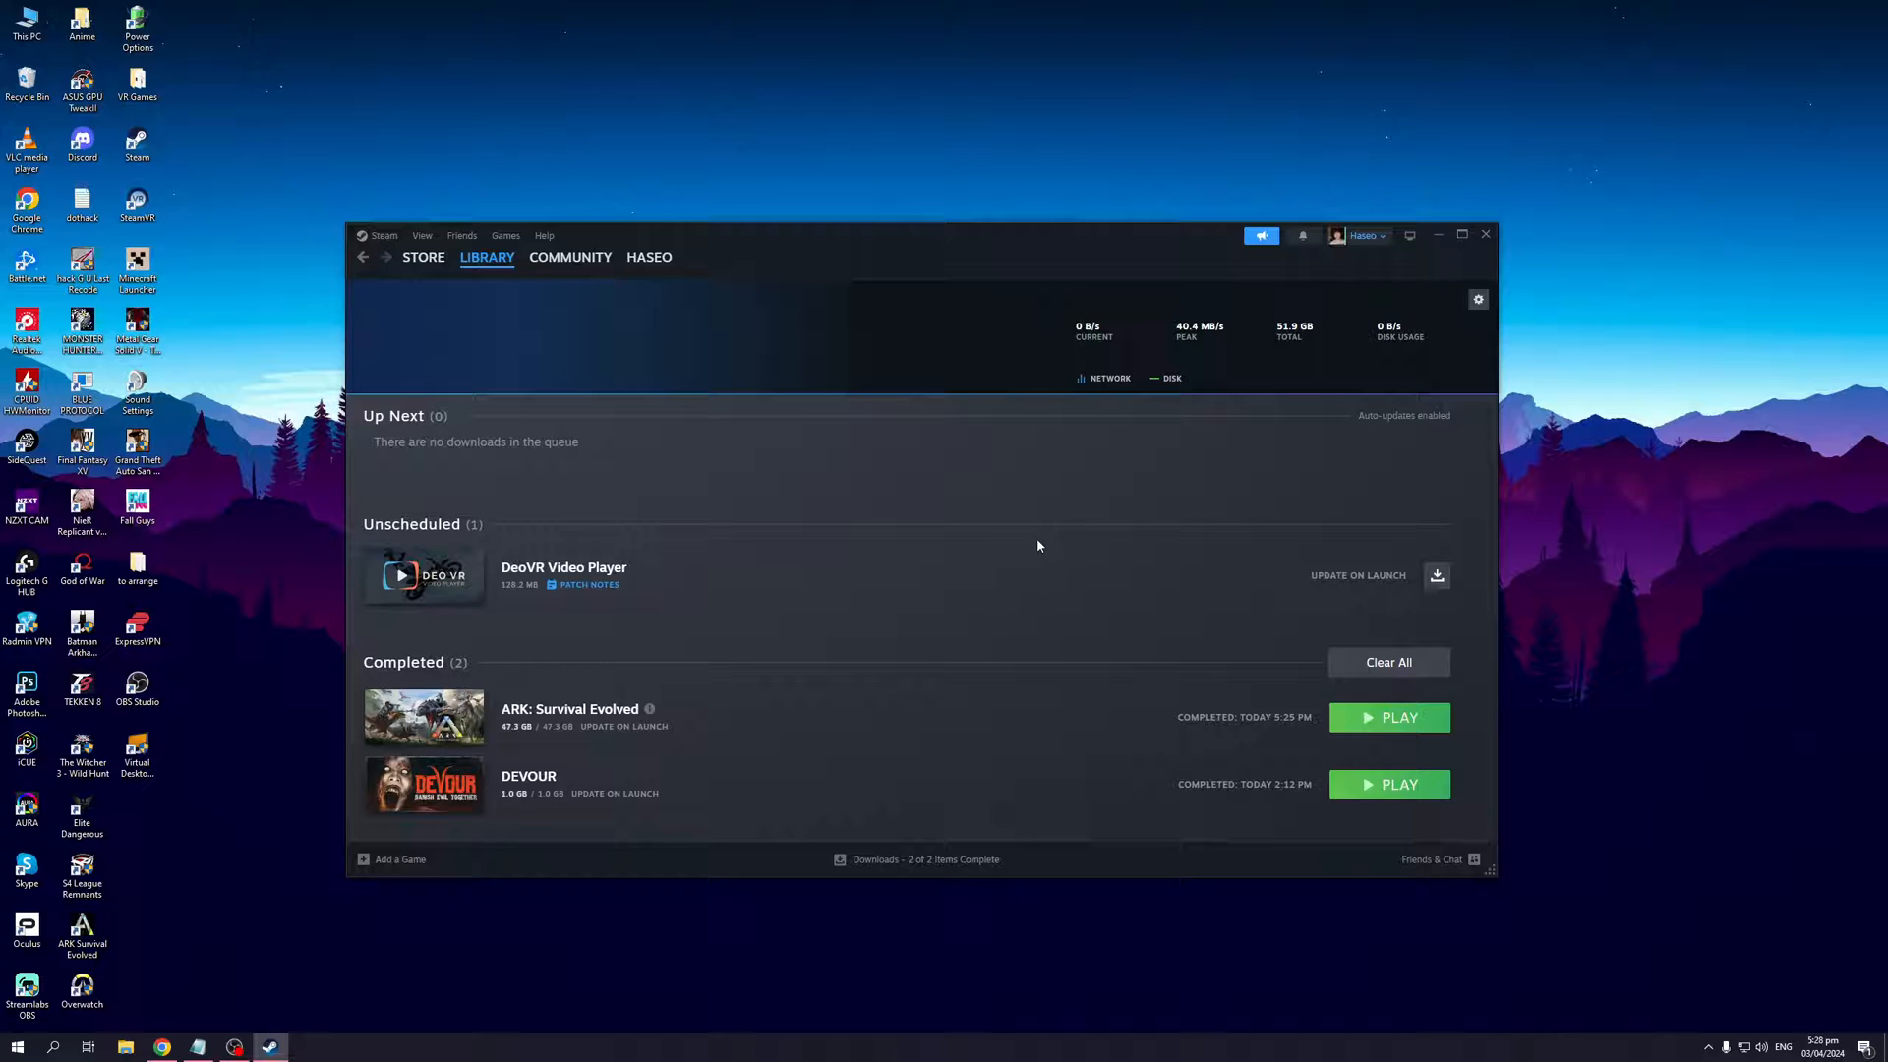